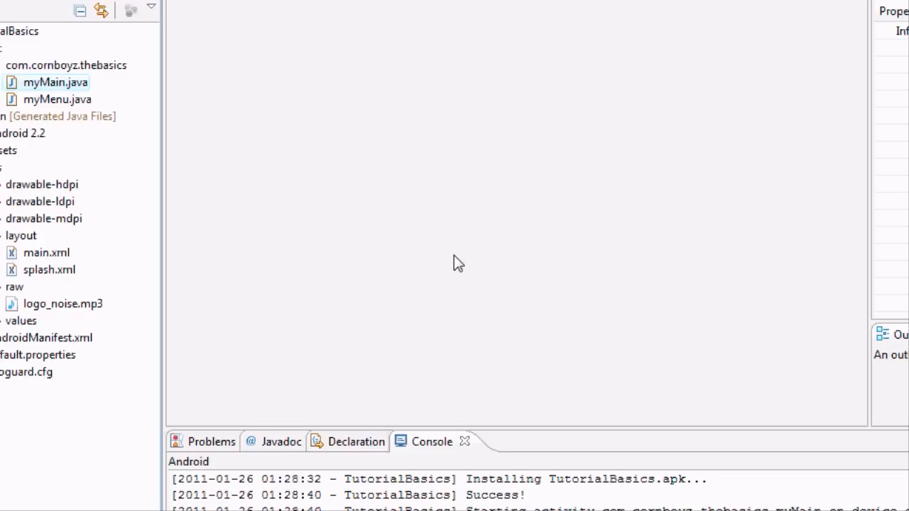
mouse_move(447, 289)
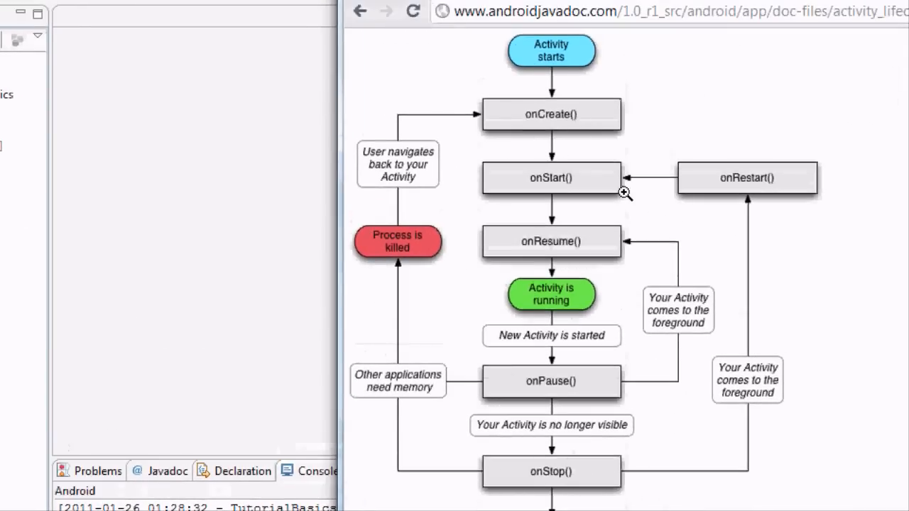
- Write 'MediaPlayer mpSplash =' on a new line inside onCreate of myMain.java
scroll("down", 3)
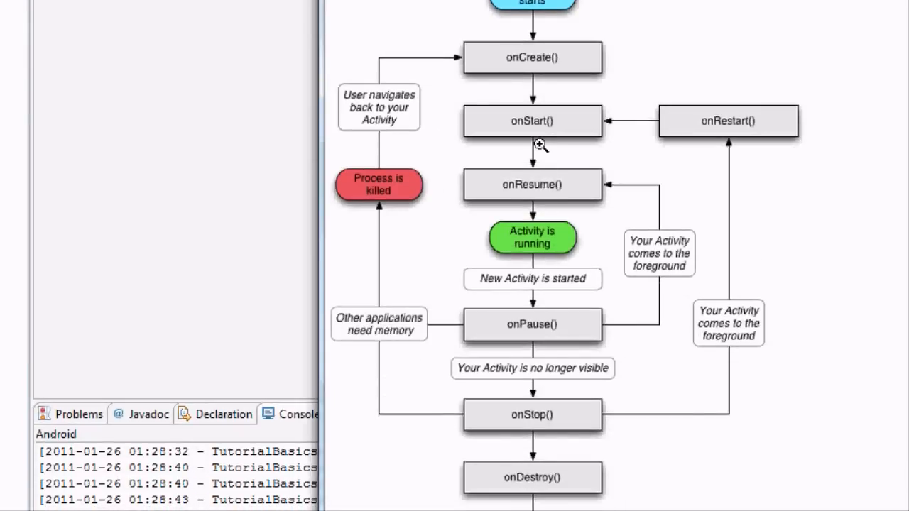
scroll("down", 3)
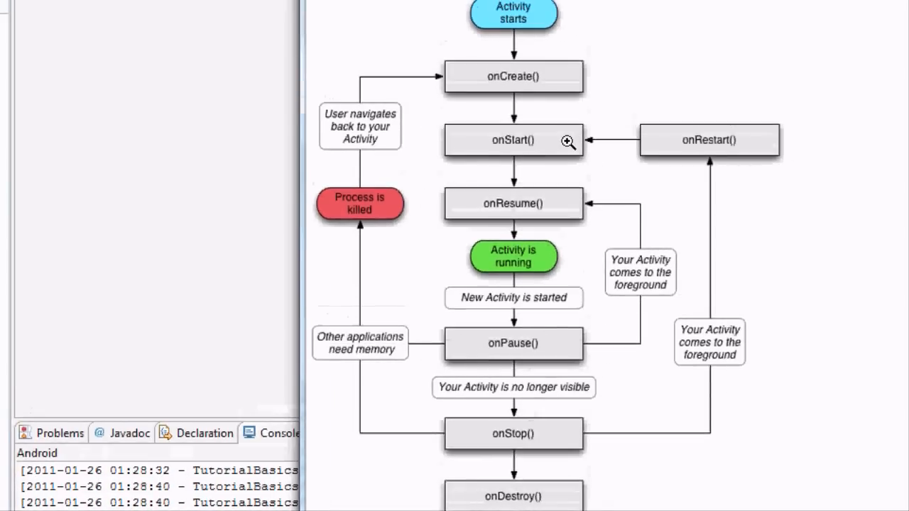
scroll("down", 3)
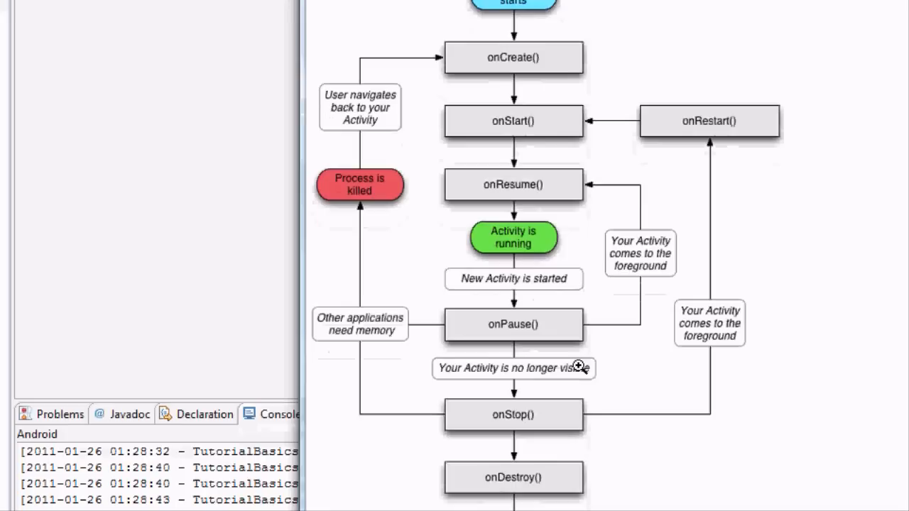
mouse_move(412, 186)
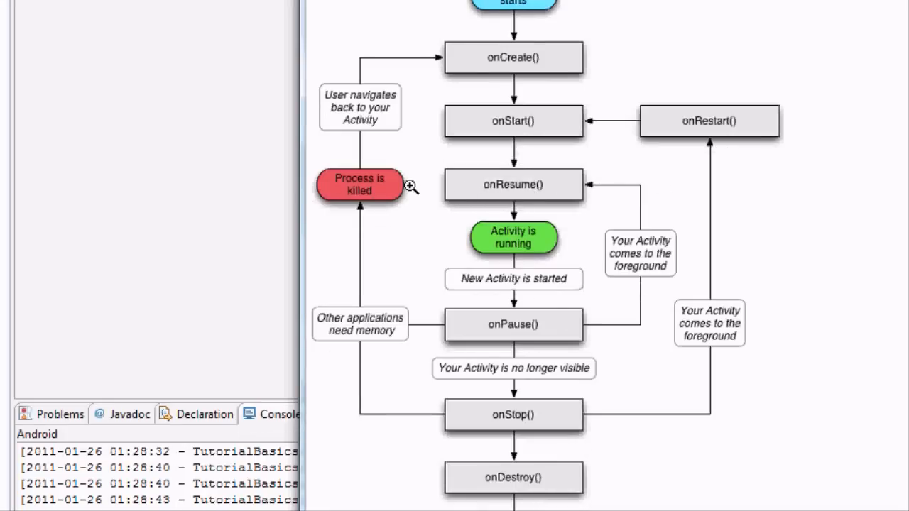
mouse_move(559, 159)
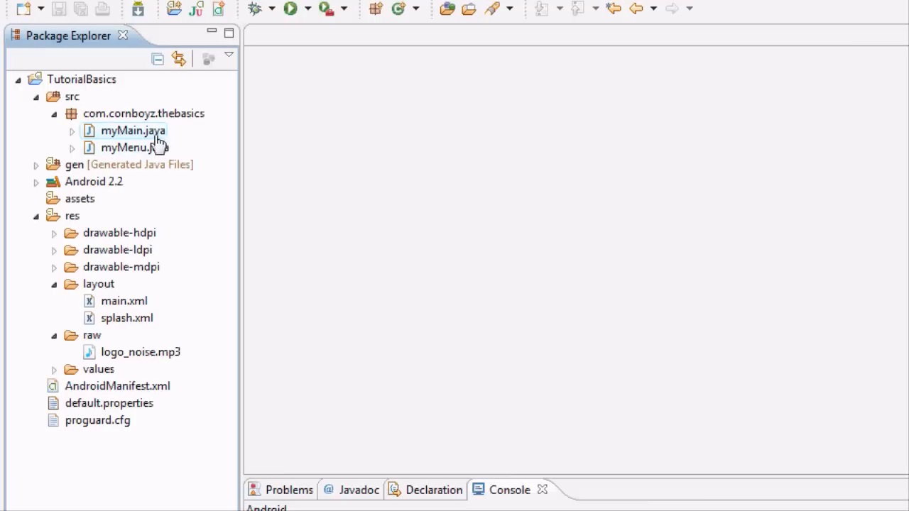
mouse_move(461, 199)
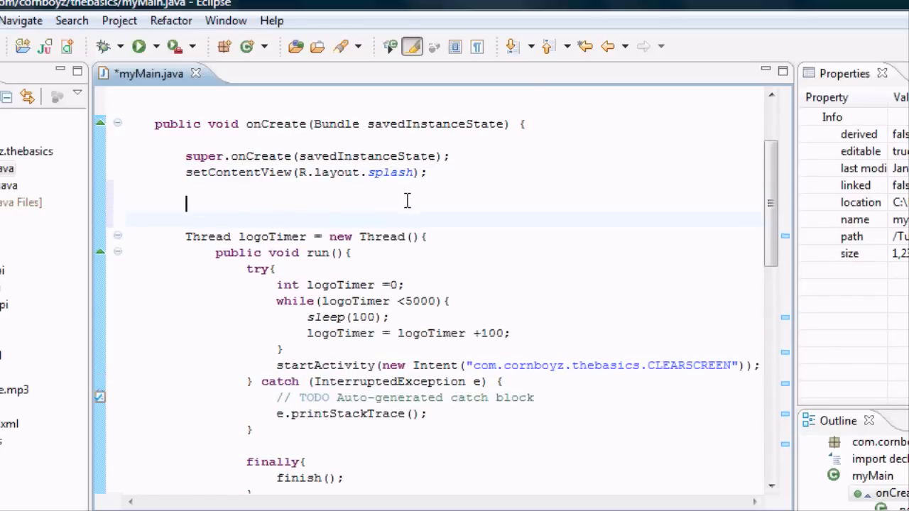
type("M")
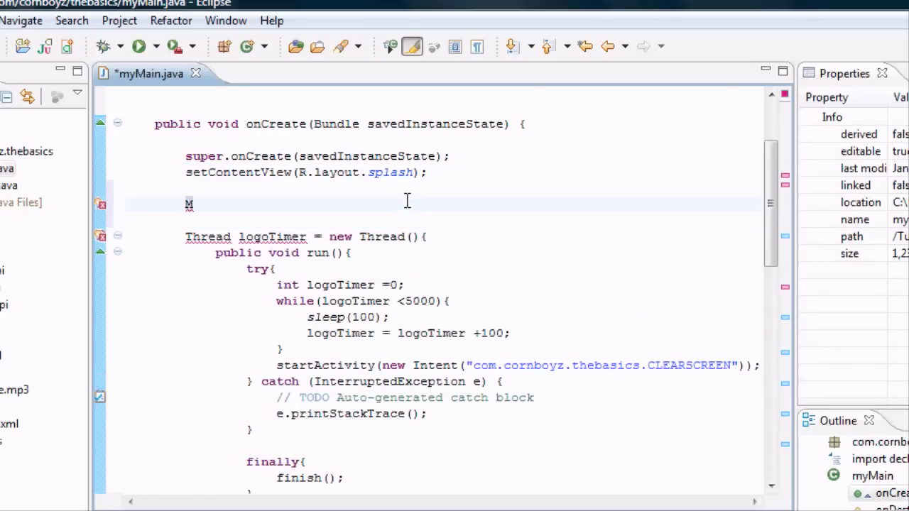
type("edia")
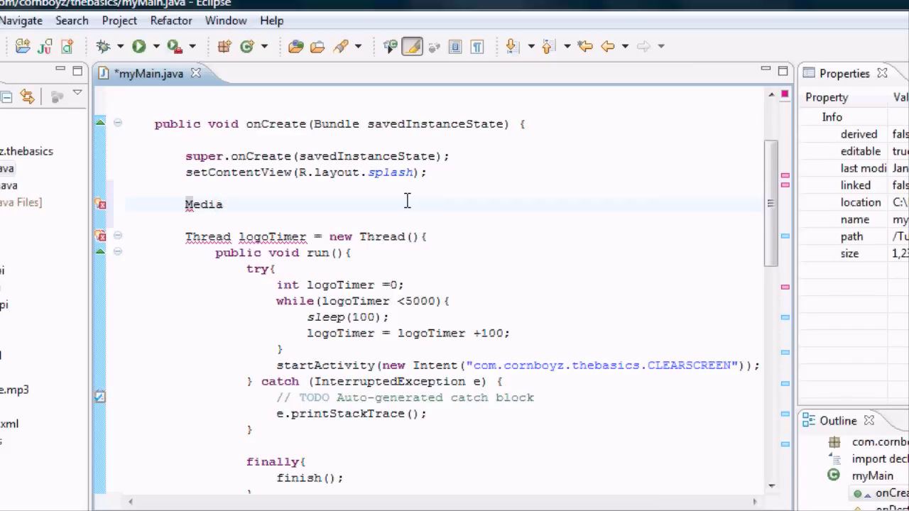
type("Player")
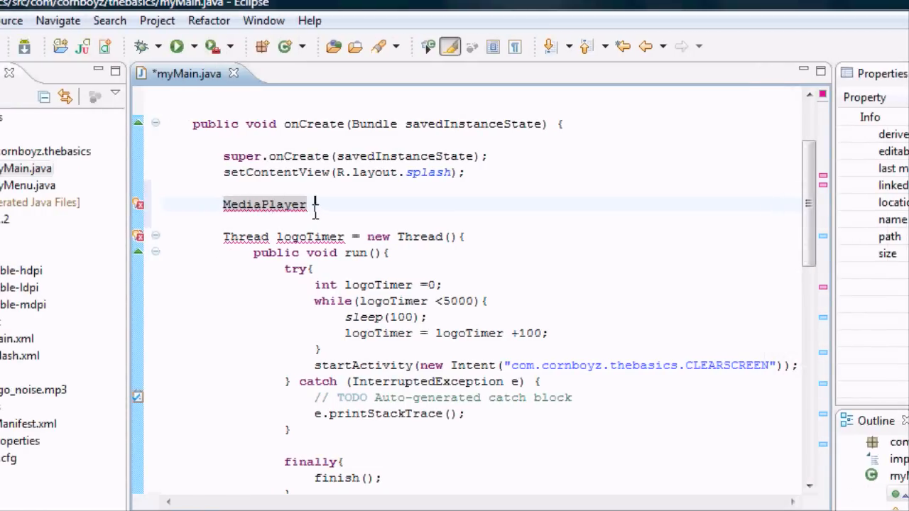
type("mp")
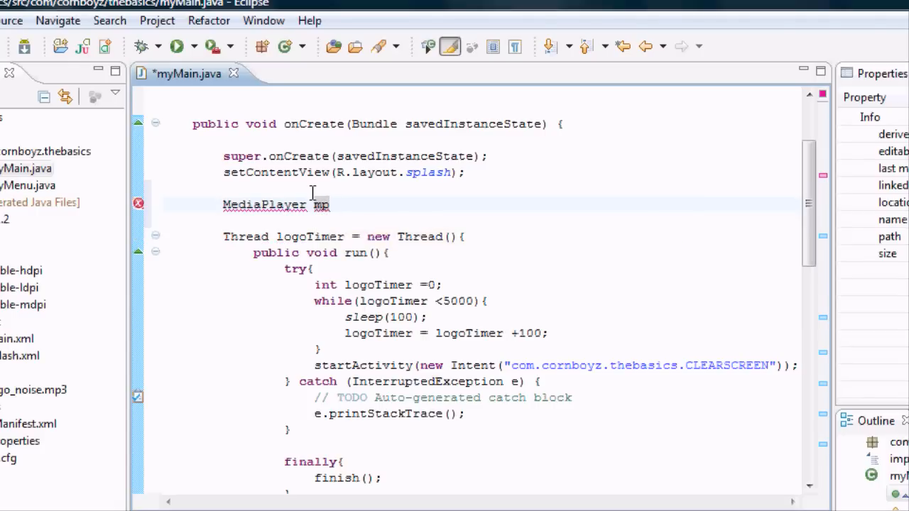
type("Sp")
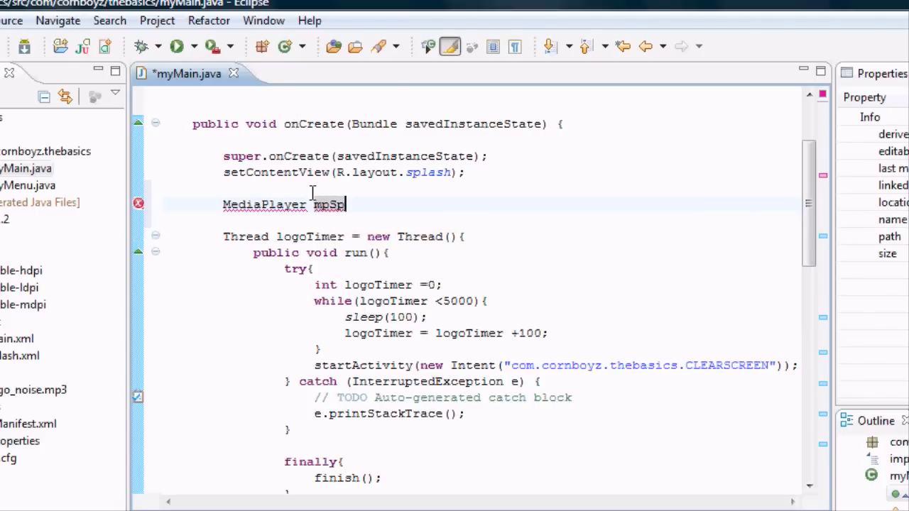
type("l")
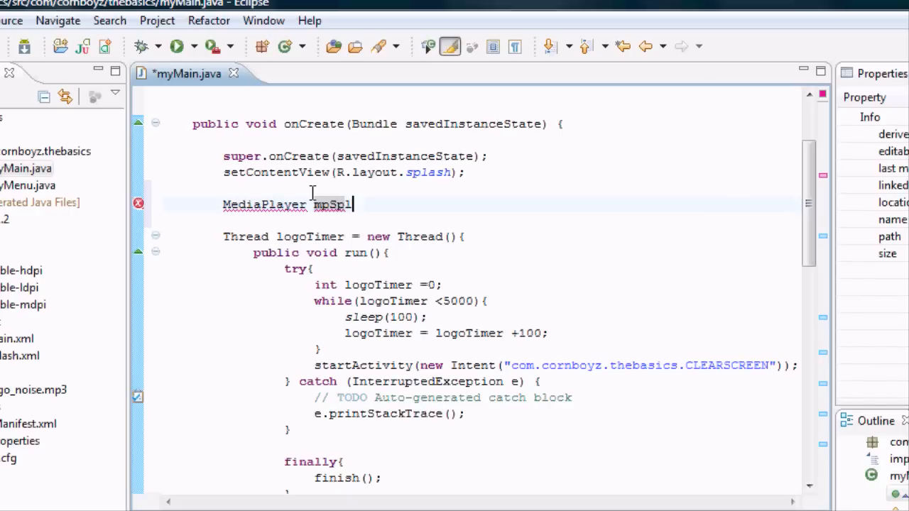
type("ash =")
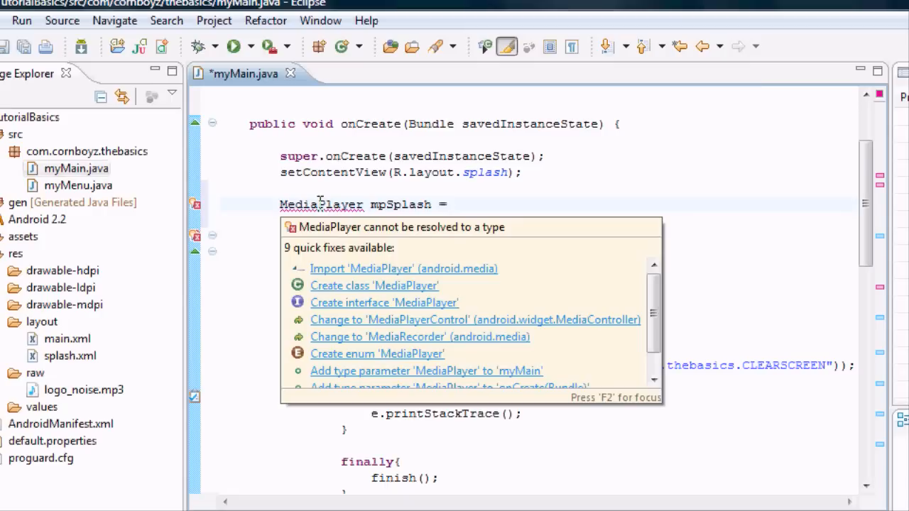
mouse_move(348, 273)
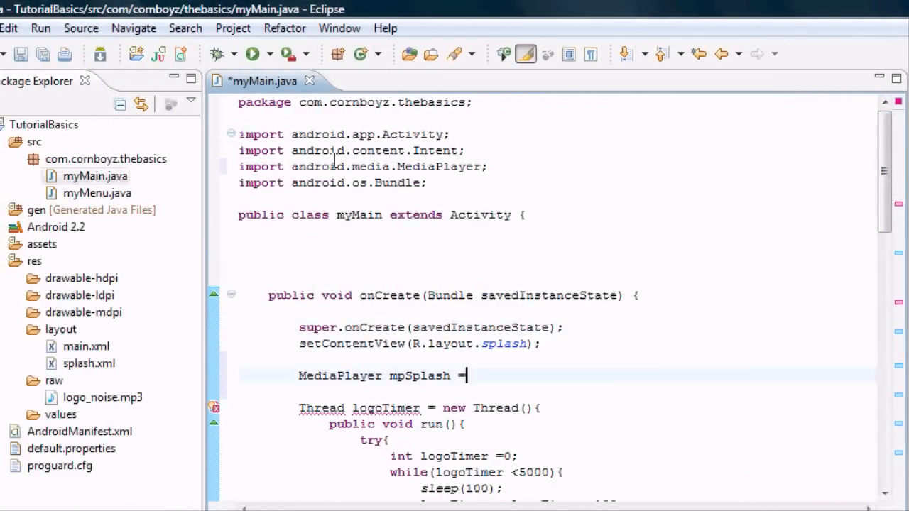
- Fold the imports and continue the assignment with 'MediaPlayer.create' after 'mpSplash ='
double_click(385, 166)
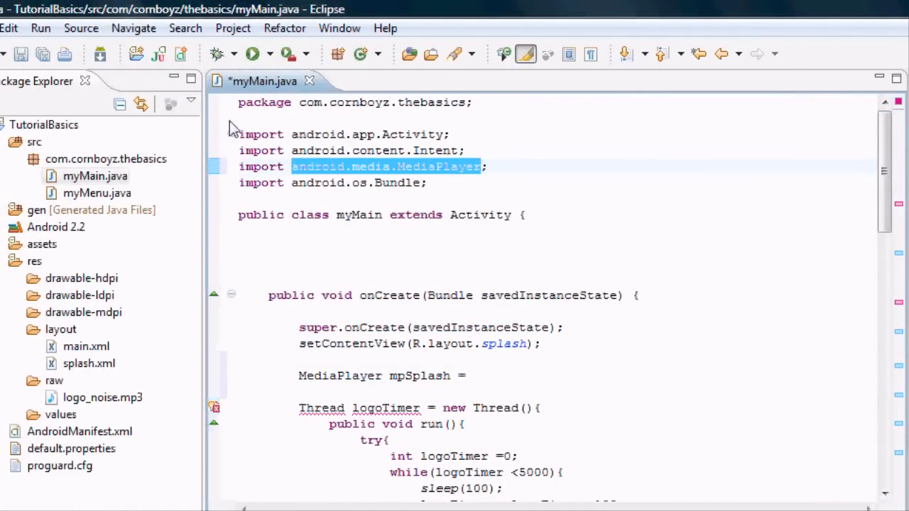
left_click(250, 134)
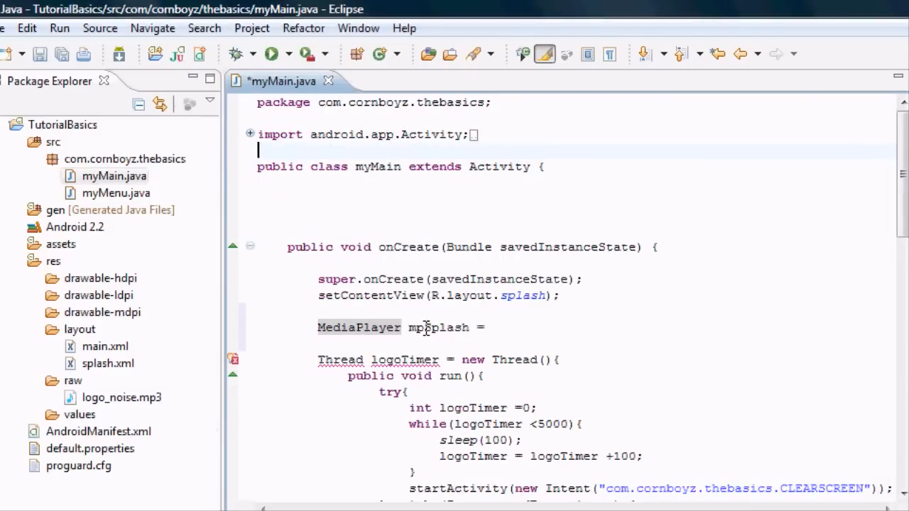
left_click(494, 327)
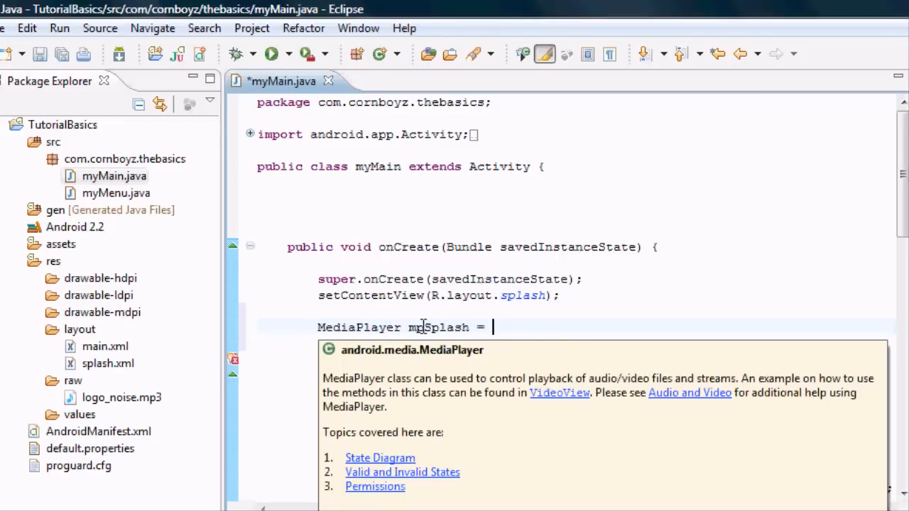
type("M")
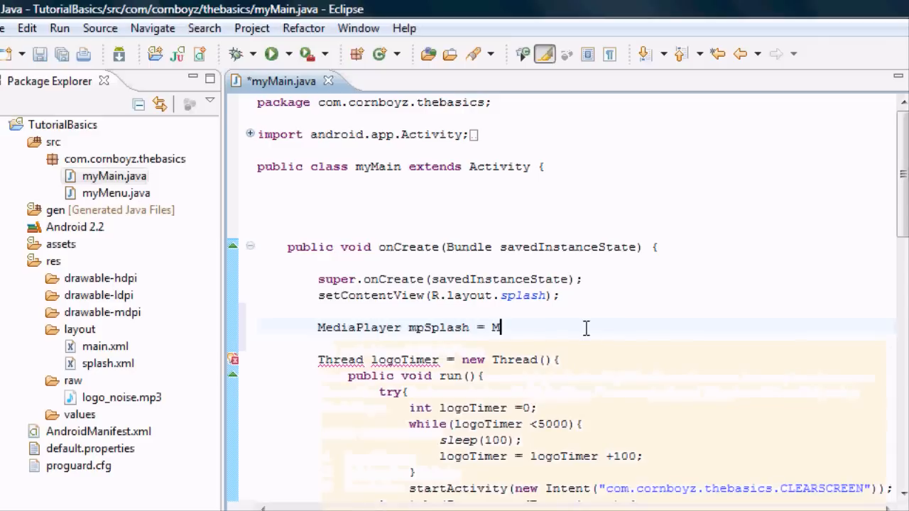
type("edia")
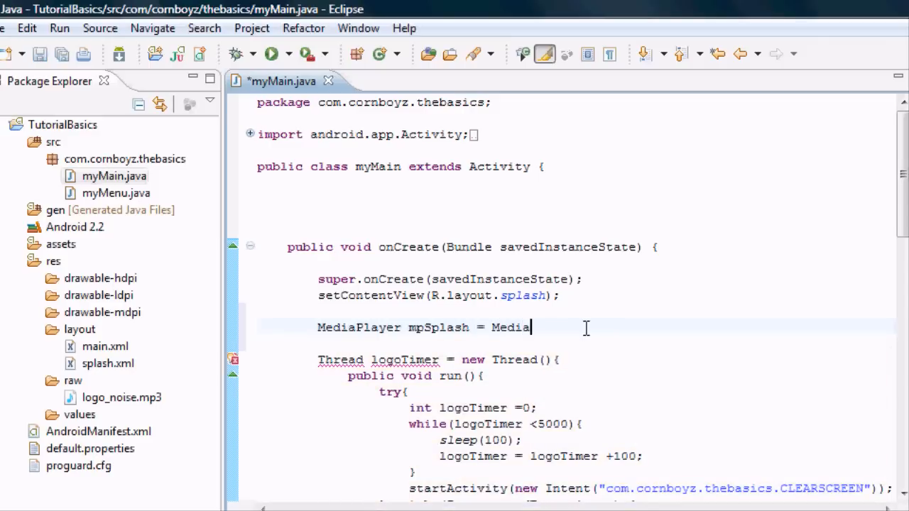
type("Player")
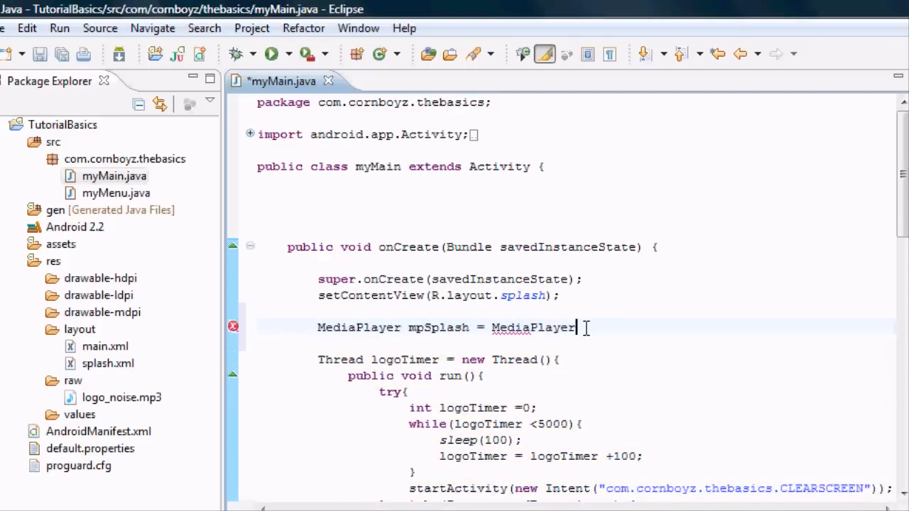
type(".")
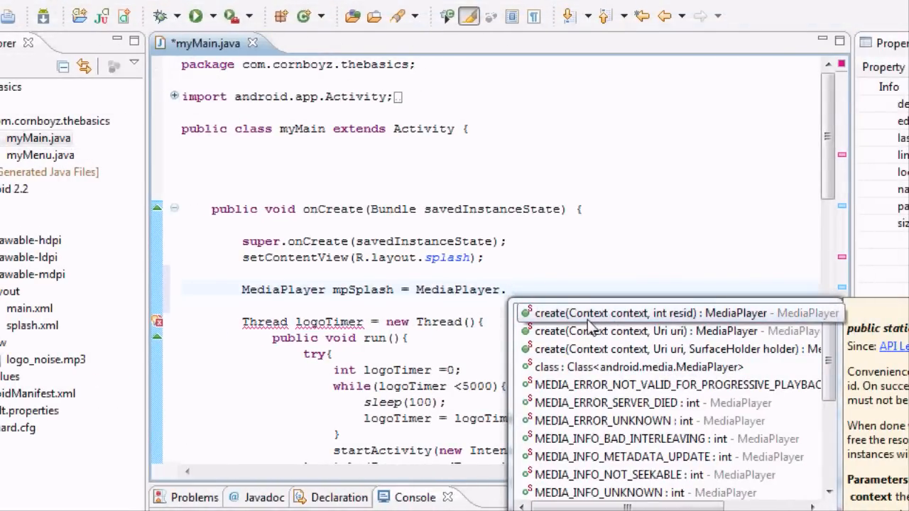
type("create")
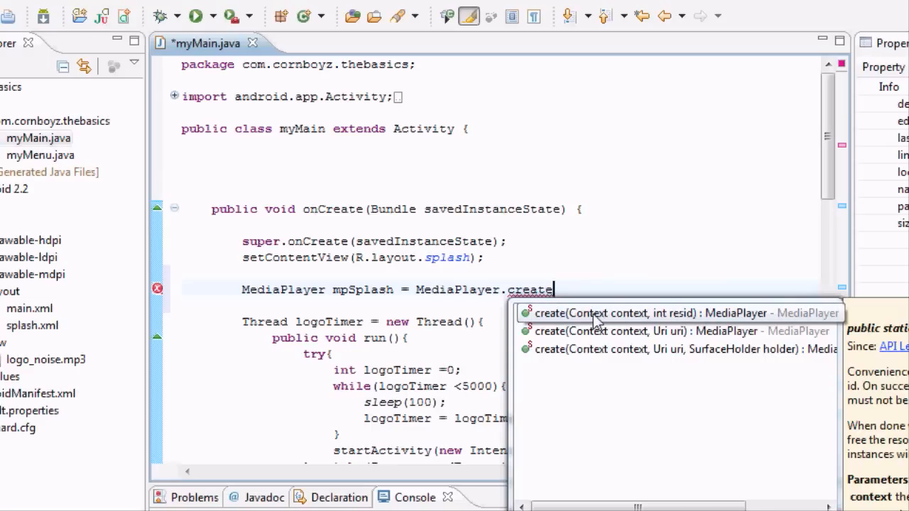
mouse_move(642, 325)
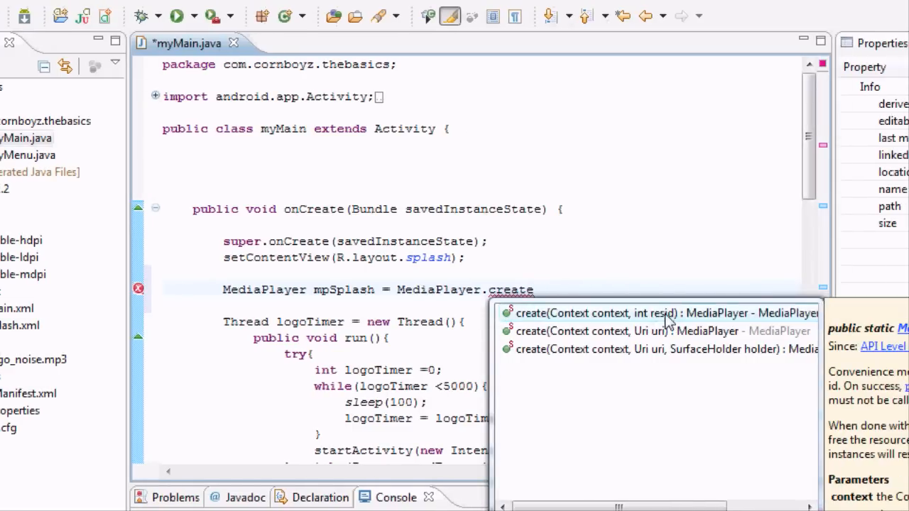
mouse_move(650, 326)
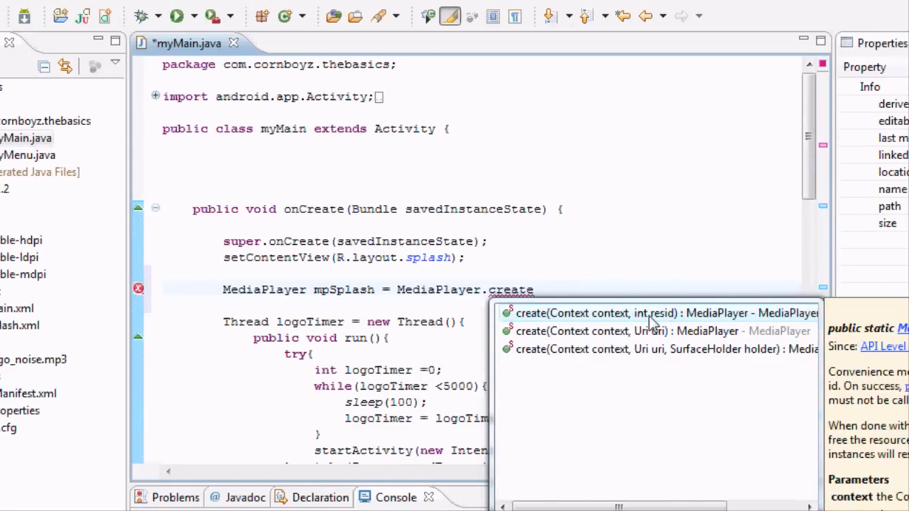
mouse_move(656, 330)
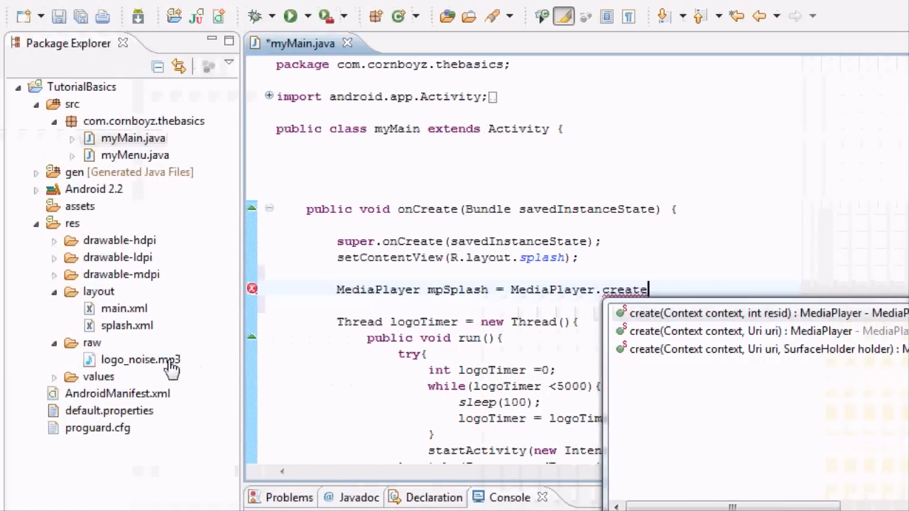
mouse_move(92, 342)
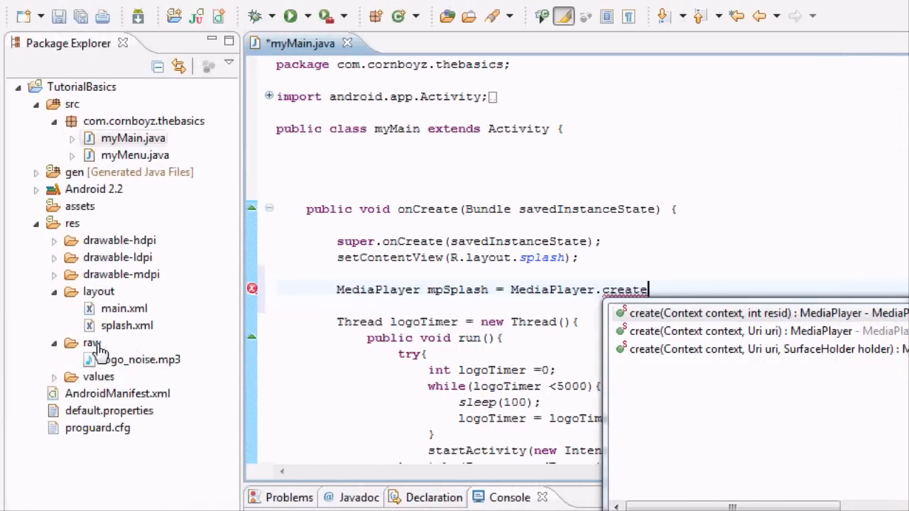
mouse_move(139, 363)
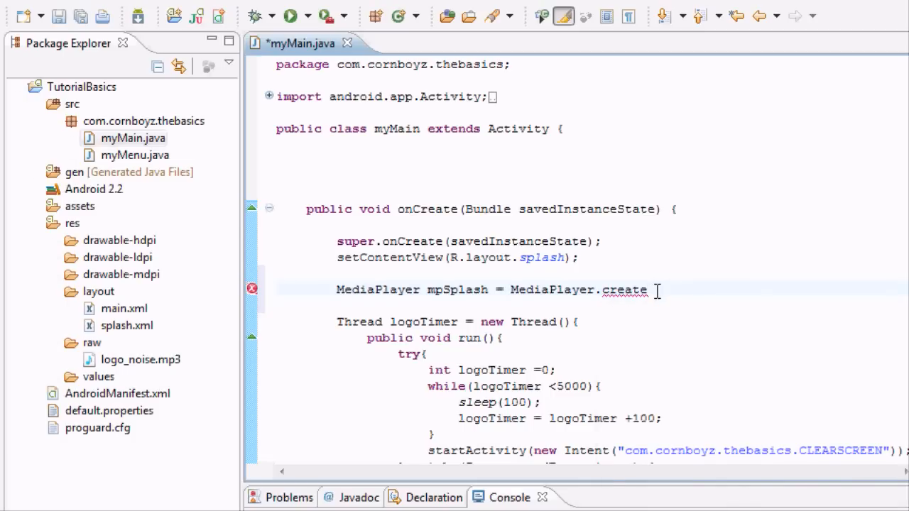
- Complete the call as MediaPlayer.create(this, R.raw.logo_noise);
type("()")
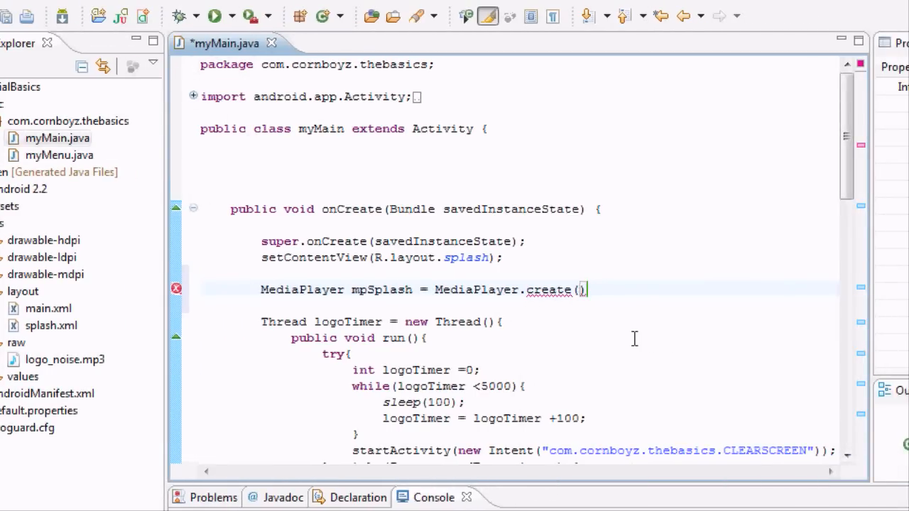
type("this")
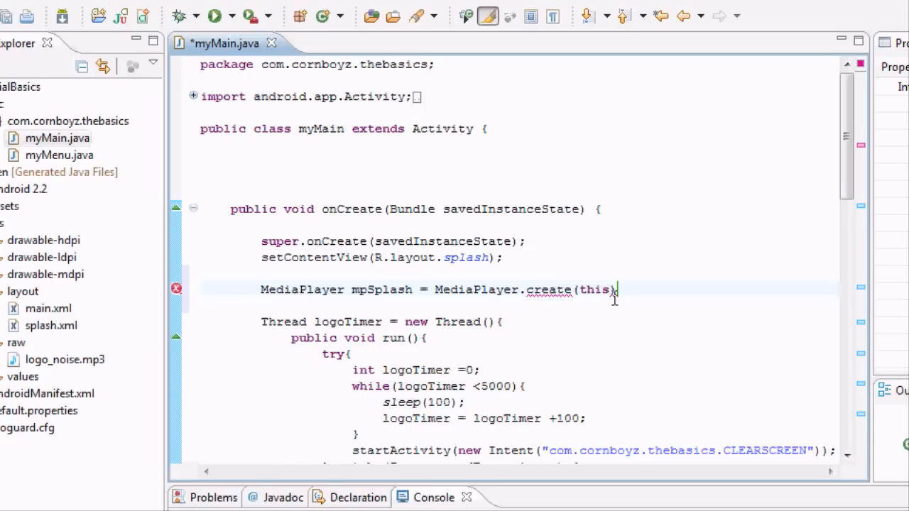
type(",")
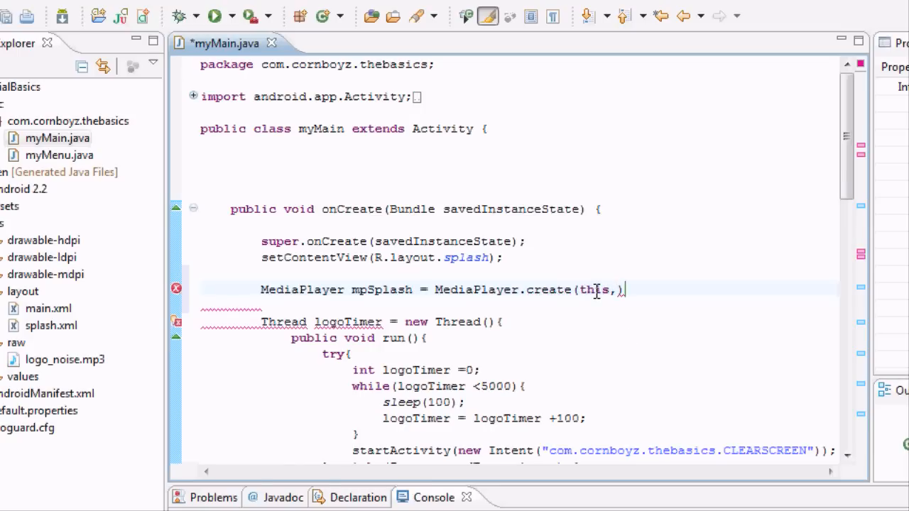
mouse_move(613, 289)
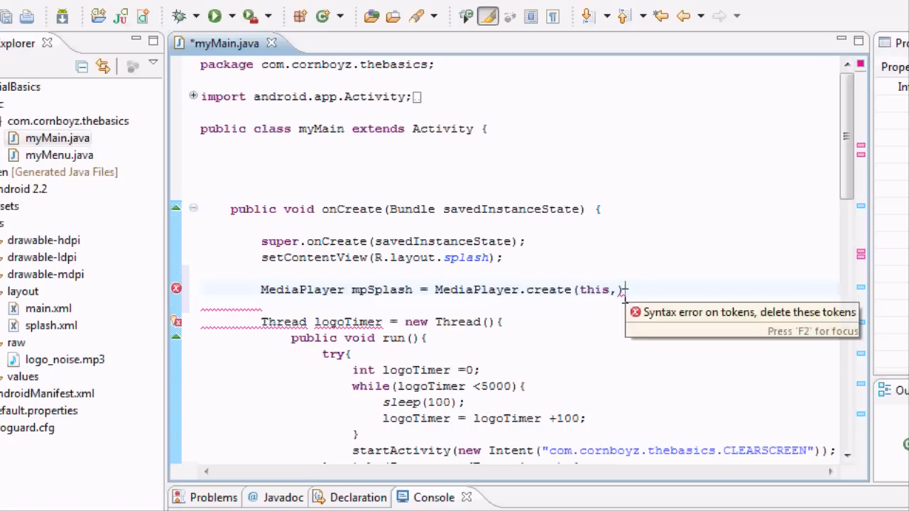
left_click(624, 290)
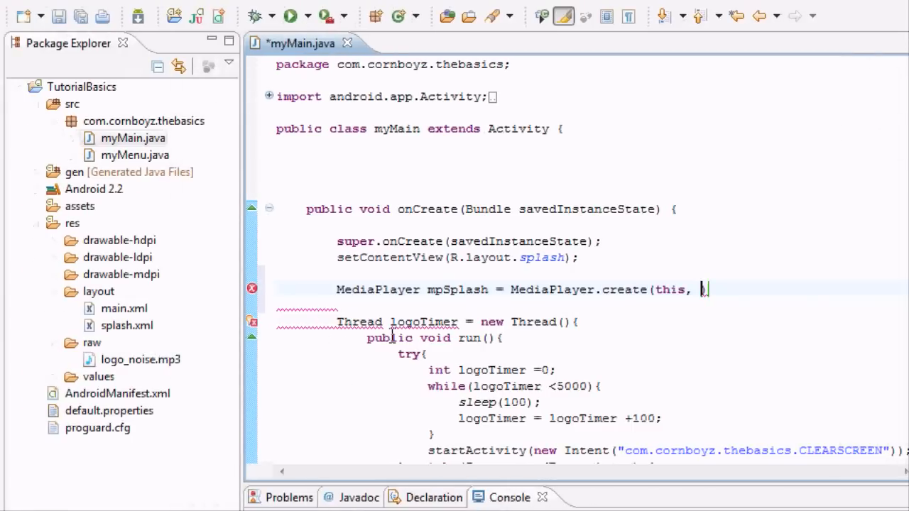
type("R")
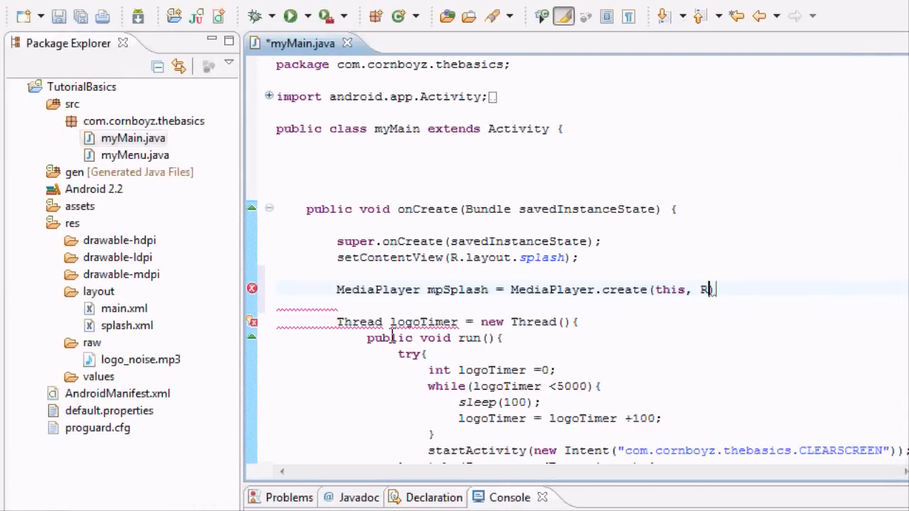
type(".raw.logo_noise")
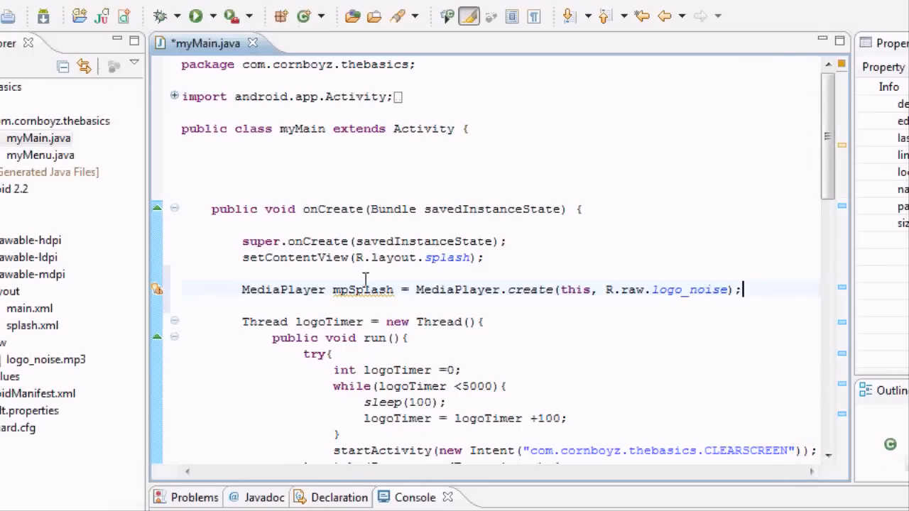
mouse_move(224, 281)
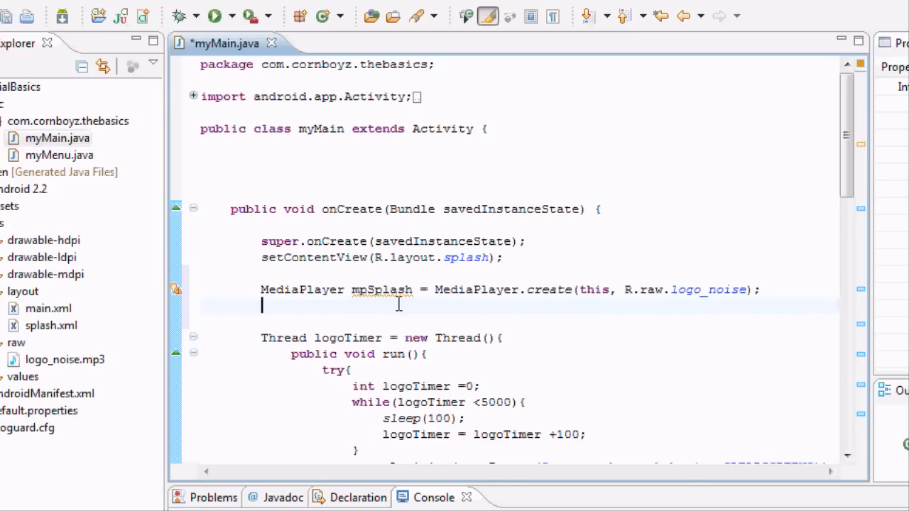
mouse_move(386, 290)
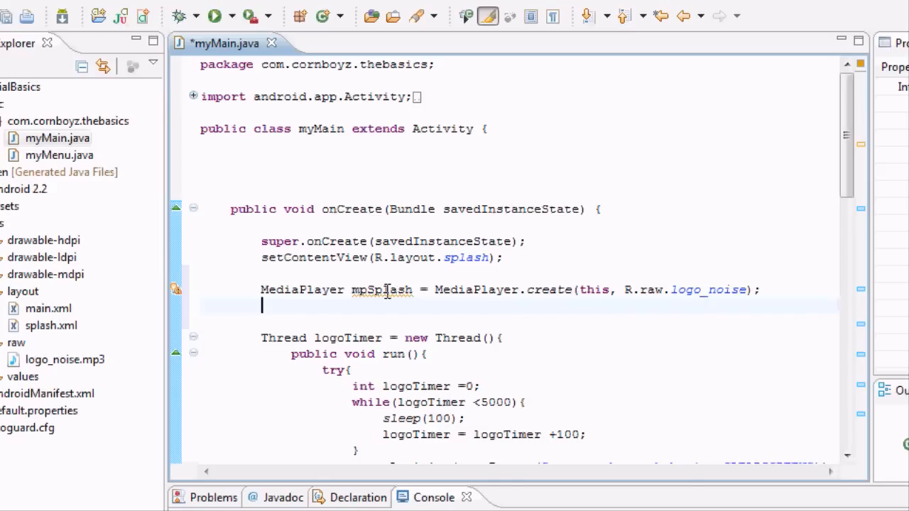
mouse_move(646, 284)
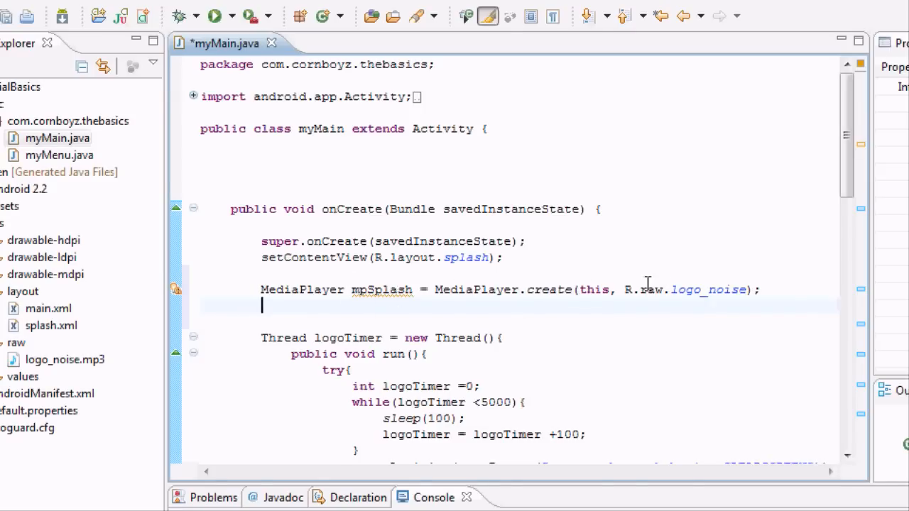
- Add mpSplash.start(); on the following line of onCreate
type("mpS")
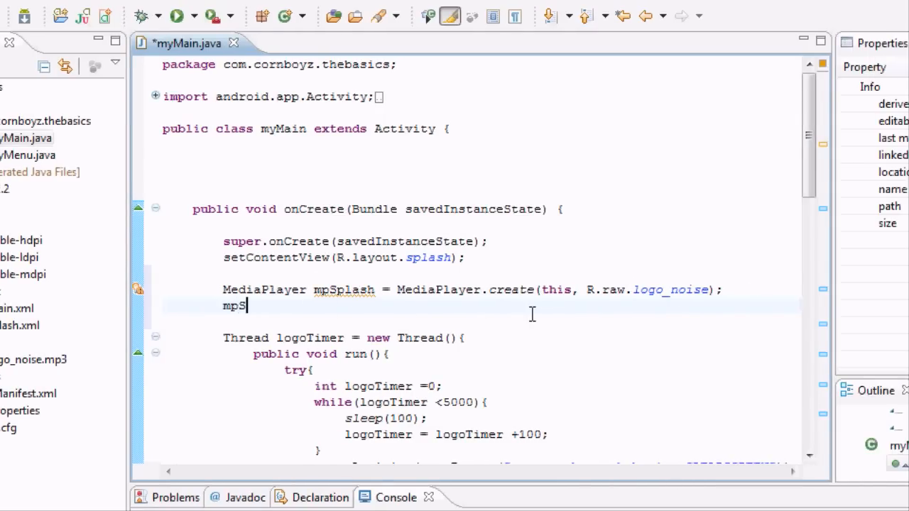
type("pl")
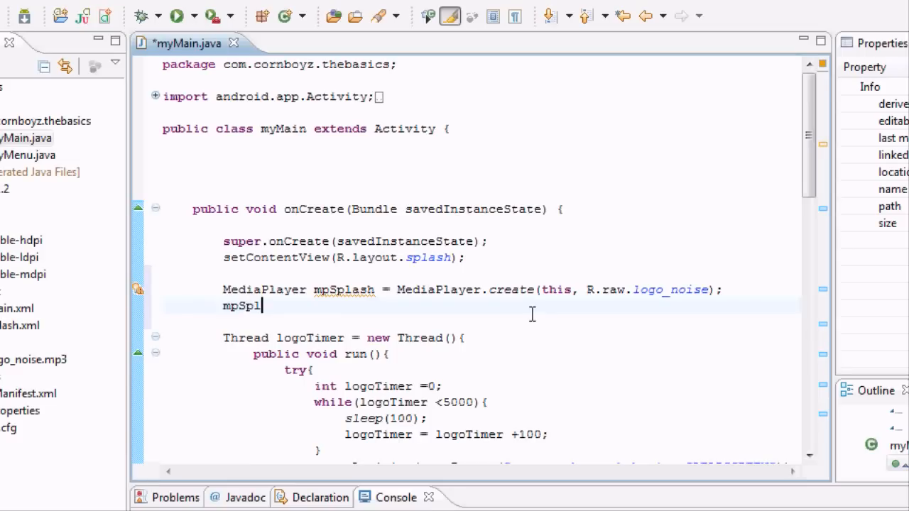
type("ash")
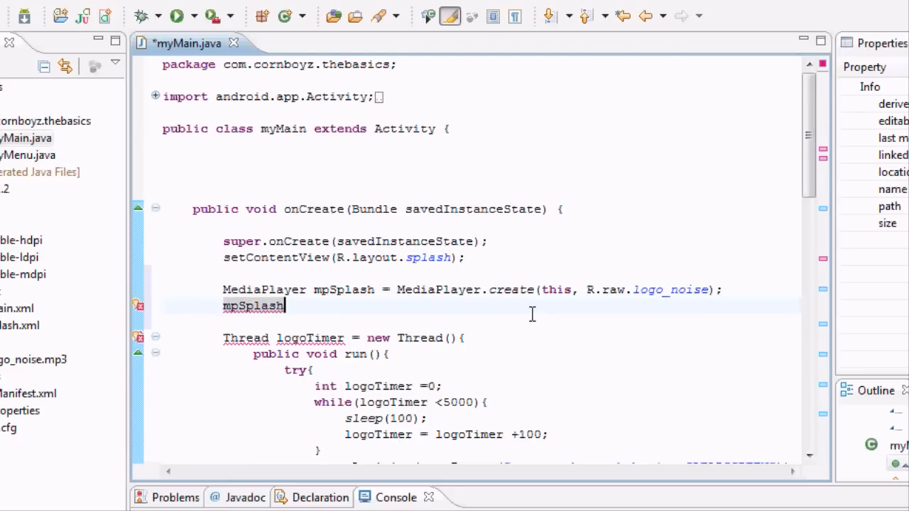
type(".")
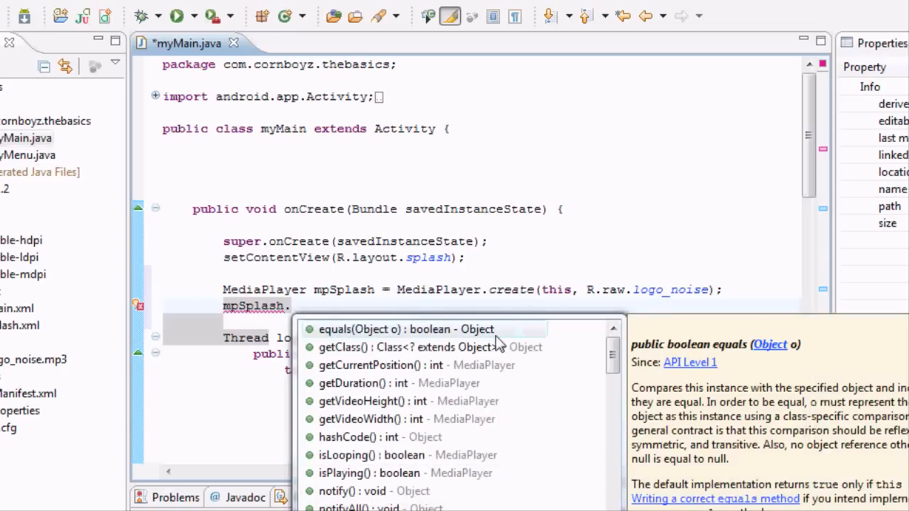
type("start();")
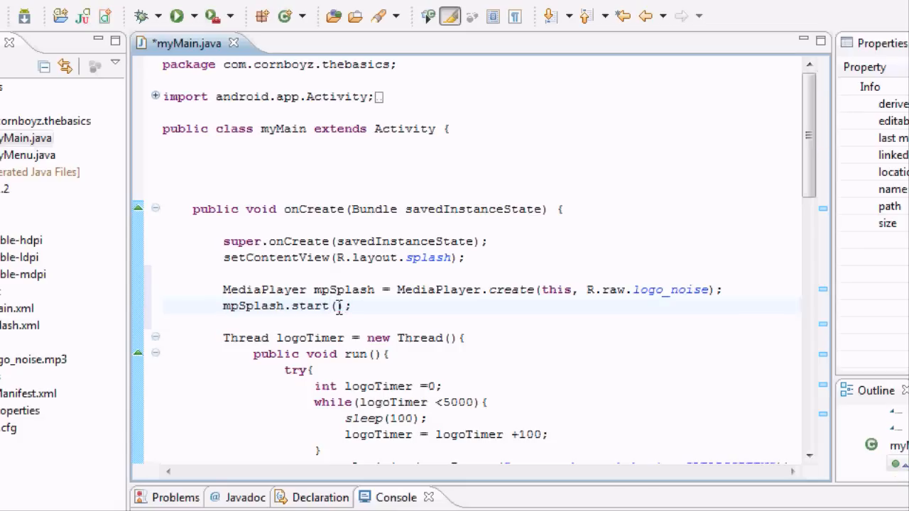
mouse_move(405, 304)
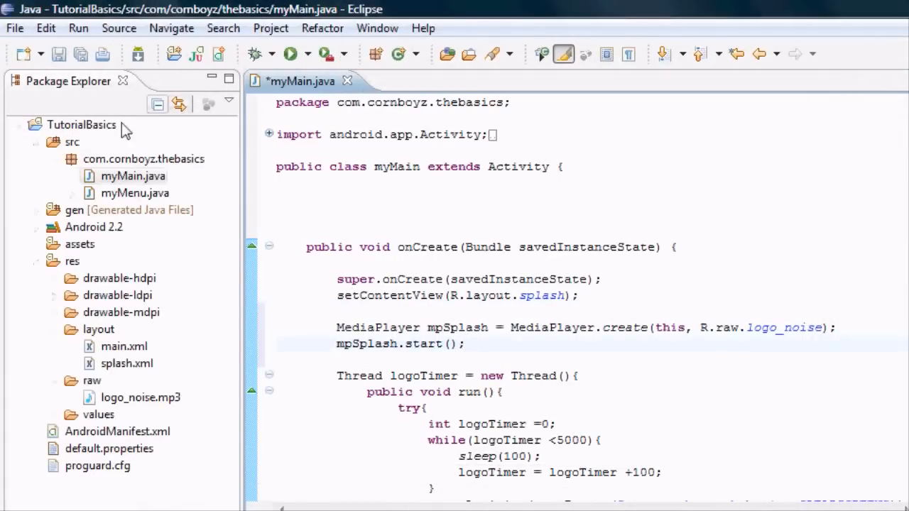
- Run TutorialBasics as an Android application on the emulator, saving myMain.java first
right_click(83, 125)
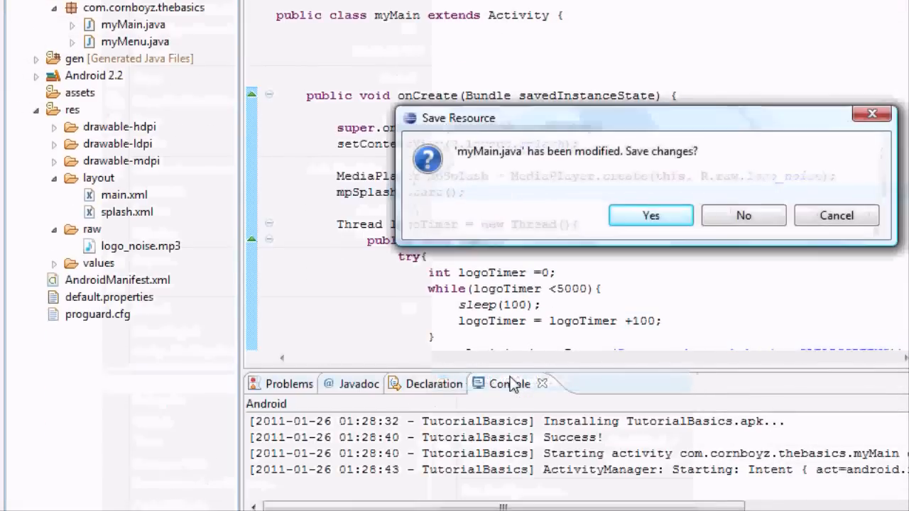
left_click(650, 215)
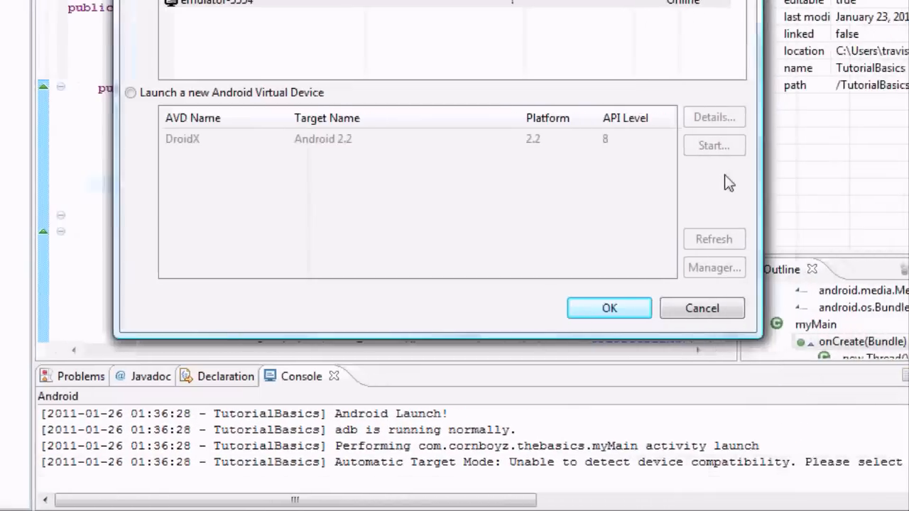
left_click(608, 307)
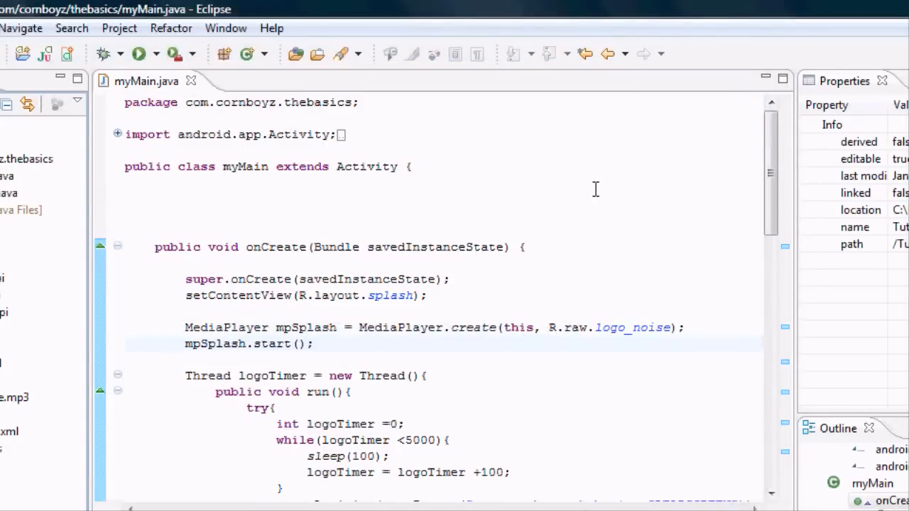
mouse_move(531, 342)
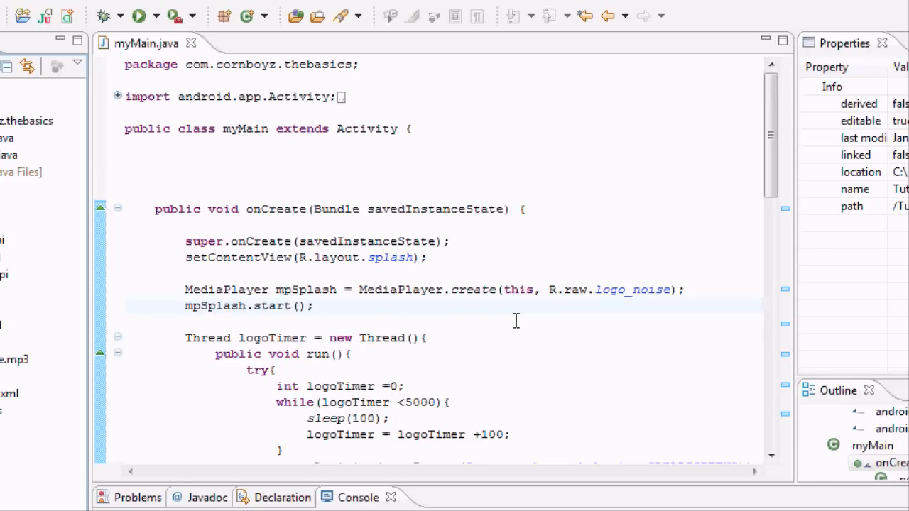
mouse_move(500, 301)
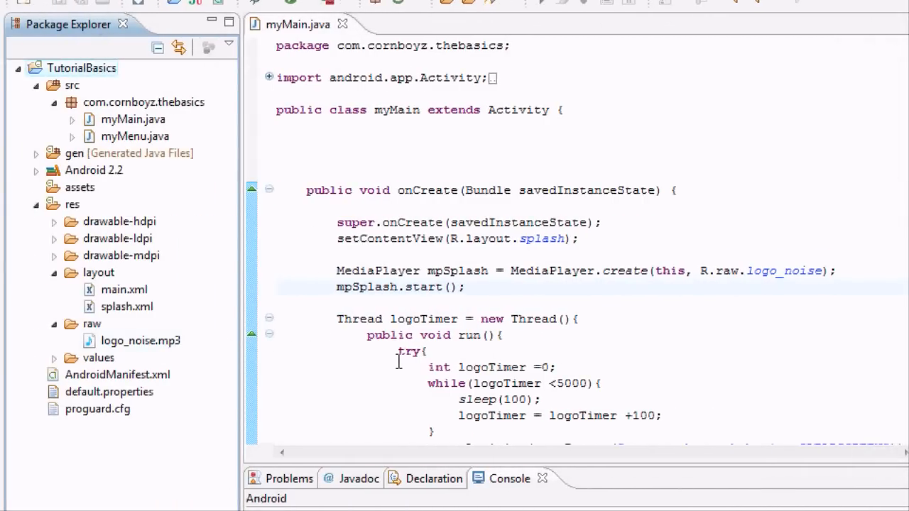
- Change the splash loop limit from 5000 to 1000, save, and relaunch on the emulator
double_click(572, 363)
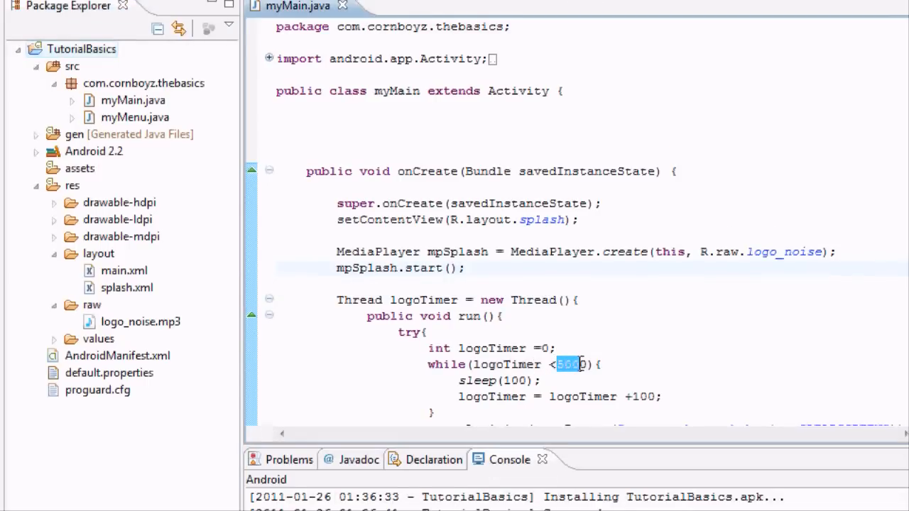
type("10")
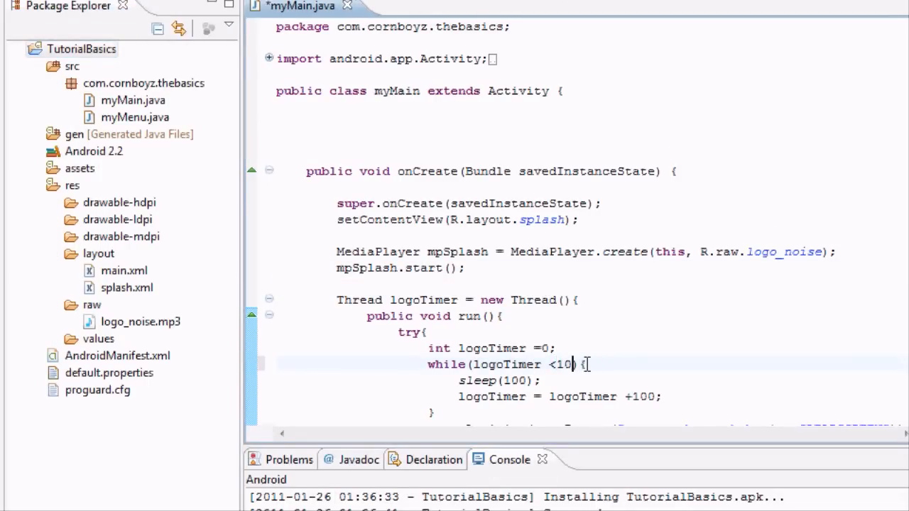
type("00")
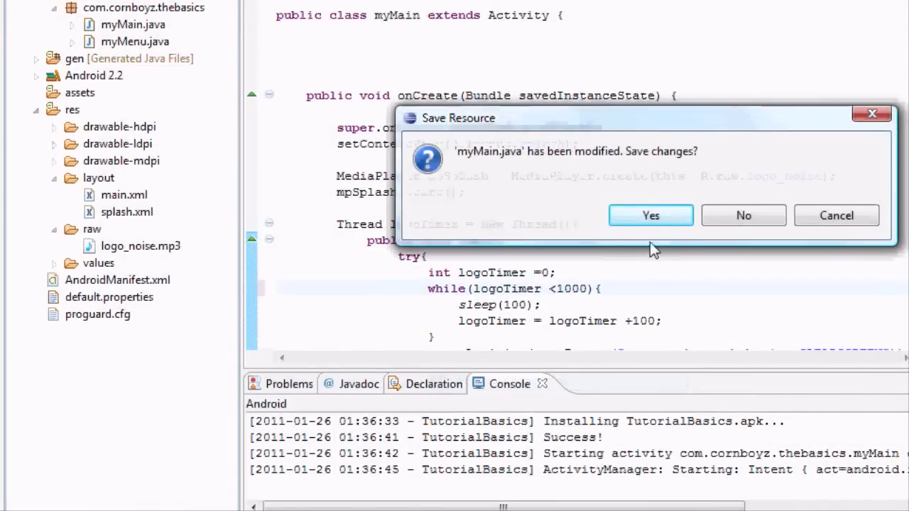
left_click(650, 215)
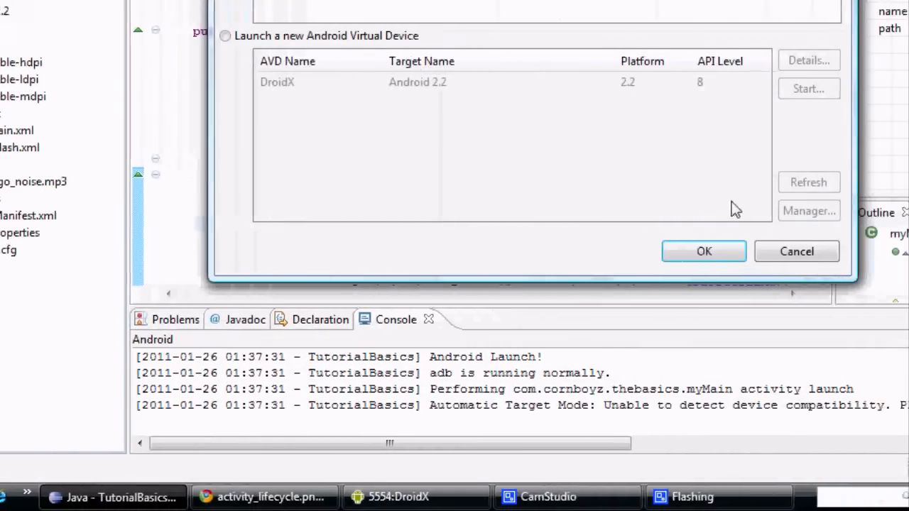
left_click(705, 251)
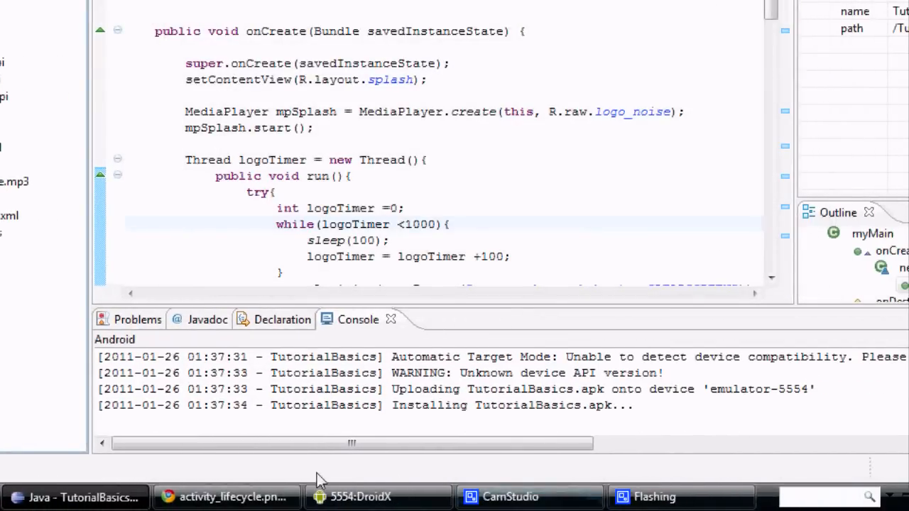
left_click(378, 497)
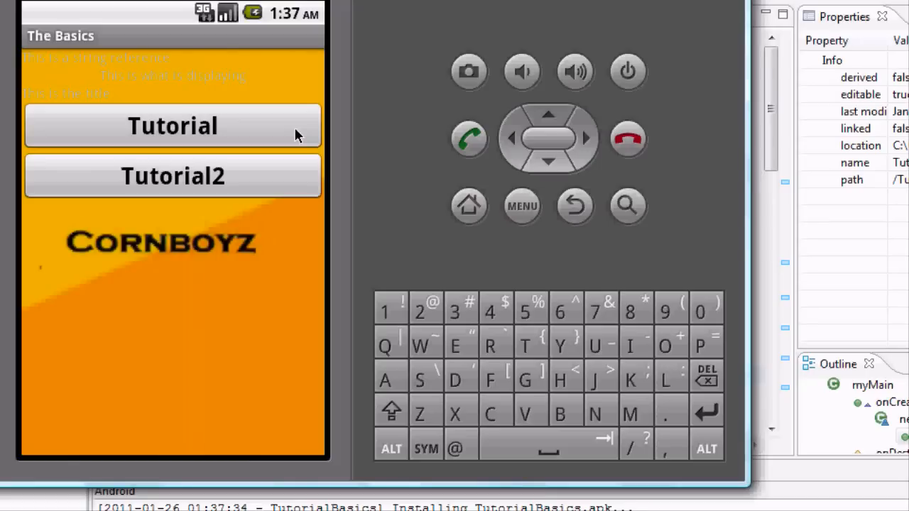
mouse_move(252, 173)
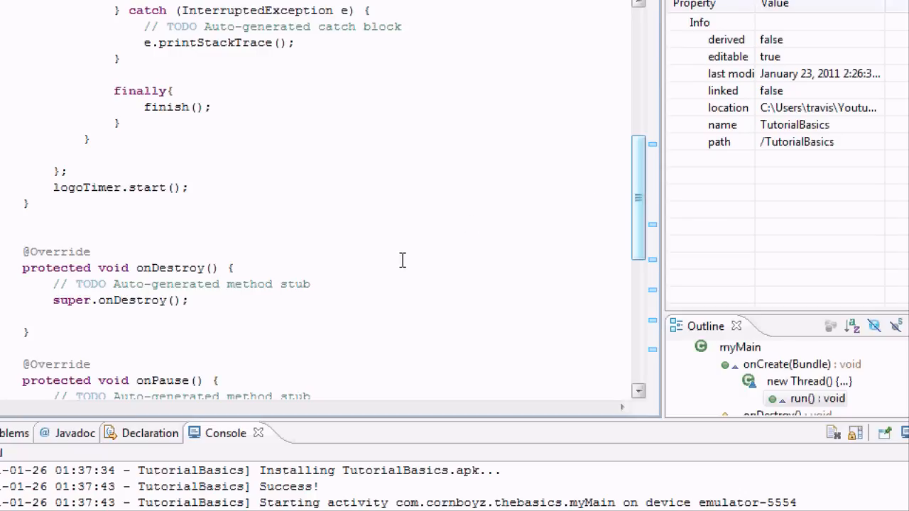
mouse_move(636, 199)
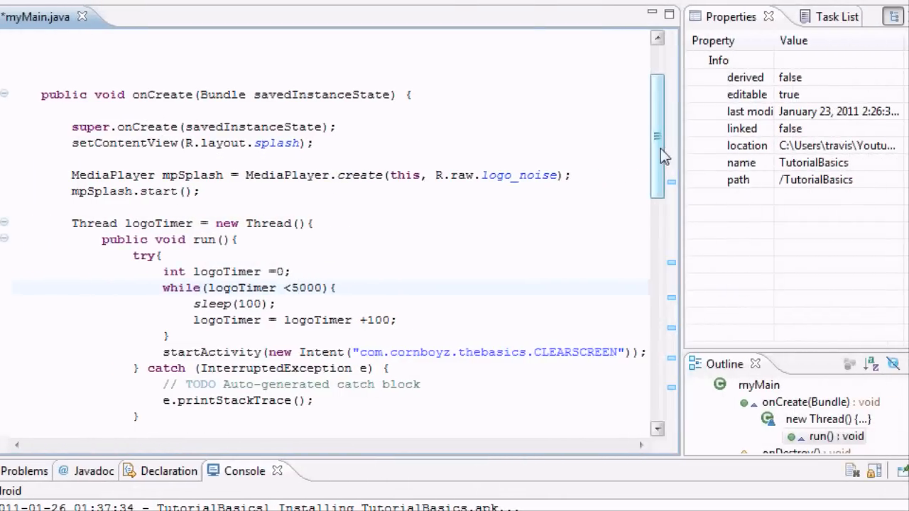
- Start a 'mpSplash.' call on the line after super.onDestroy() in onDestroy
scroll("down", 3)
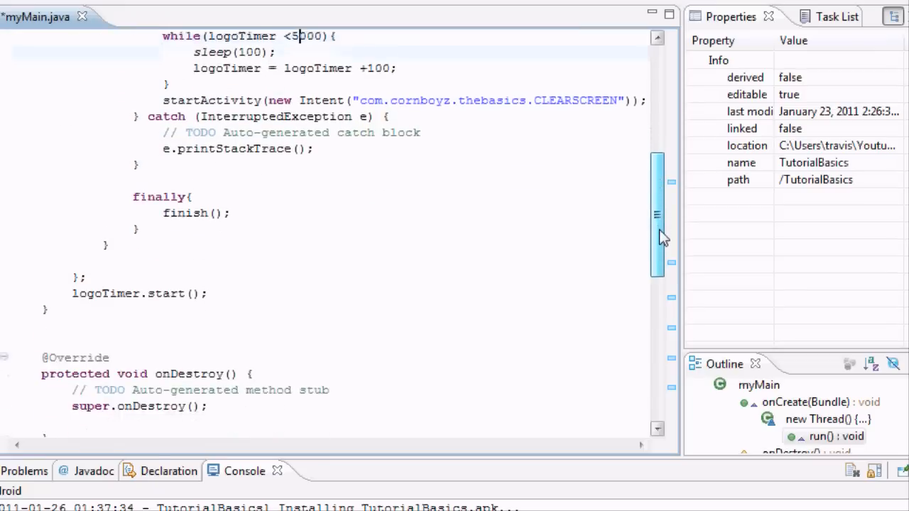
scroll("down", 3)
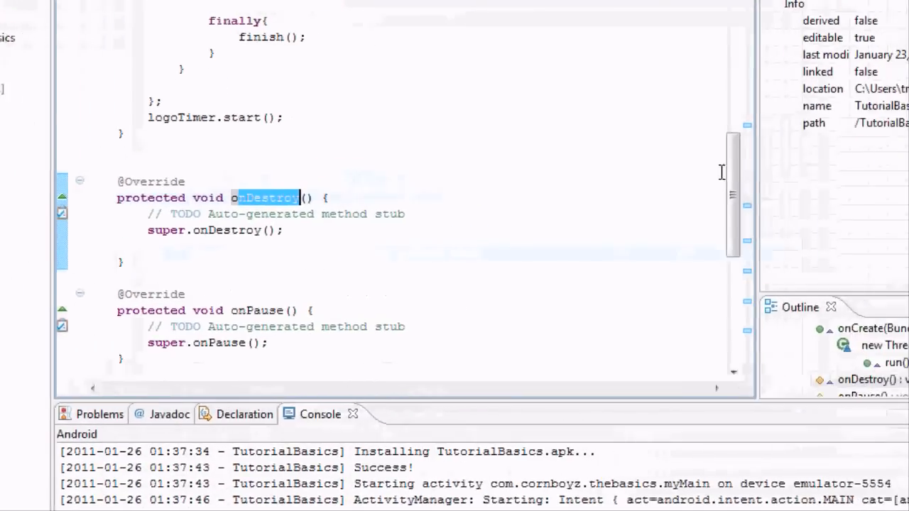
scroll("up", 3)
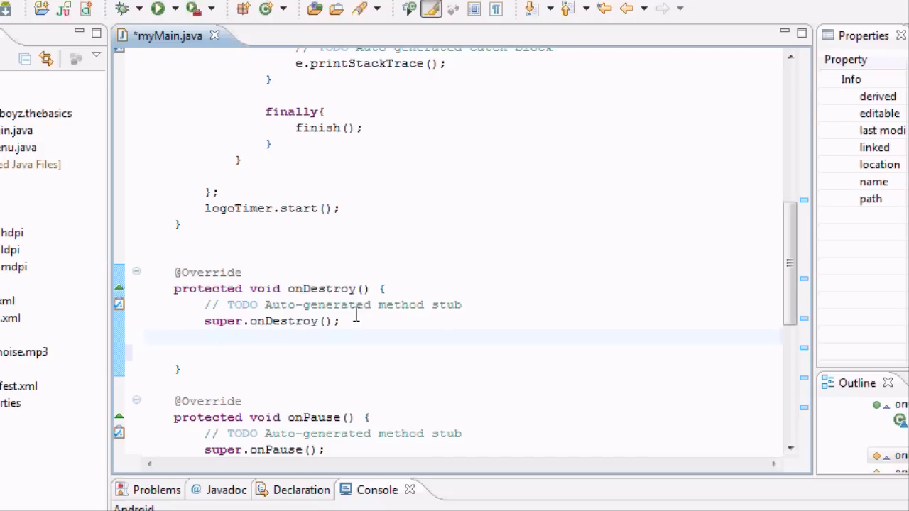
mouse_move(295, 333)
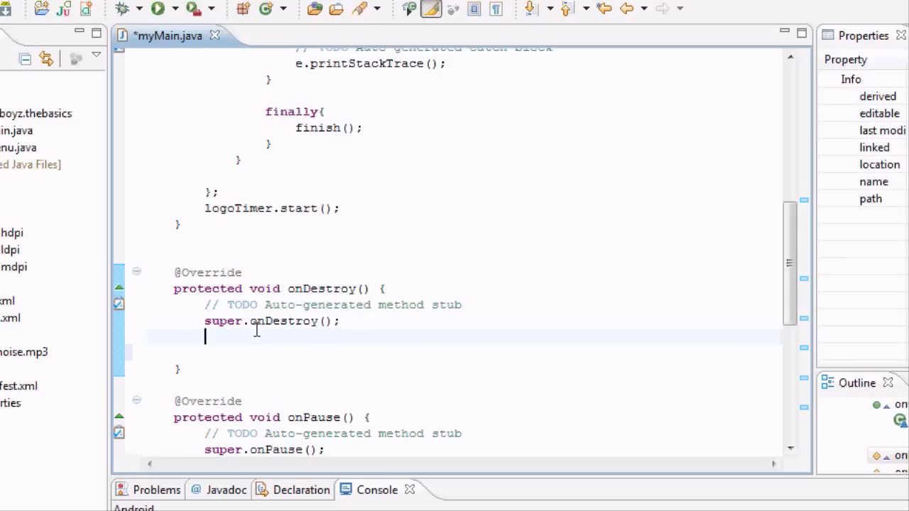
mouse_move(301, 293)
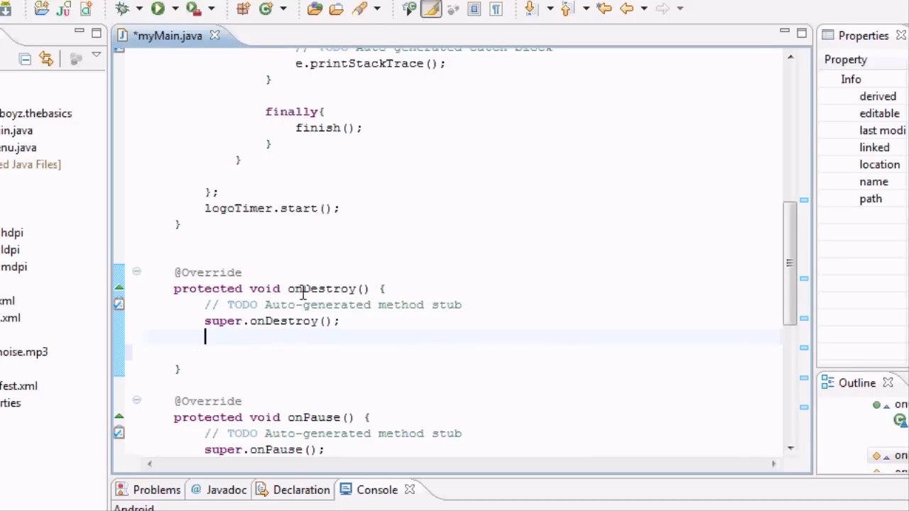
mouse_move(273, 345)
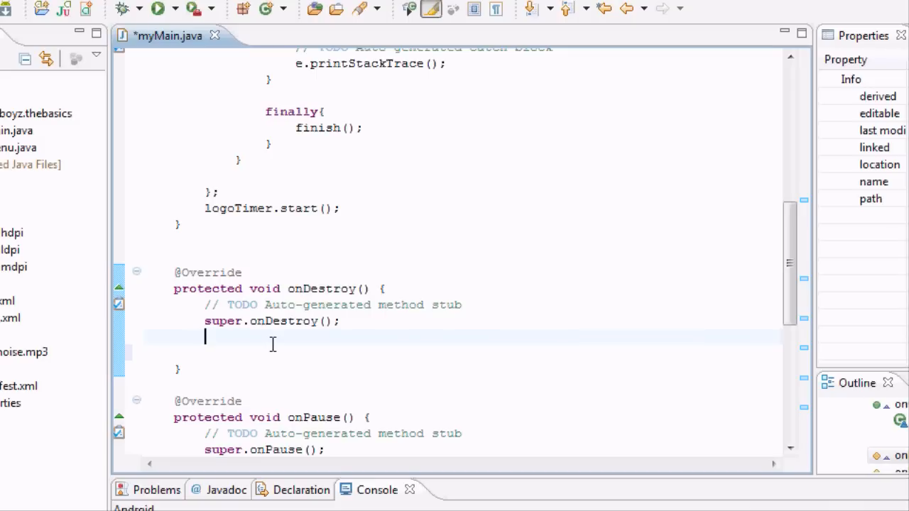
type("mp")
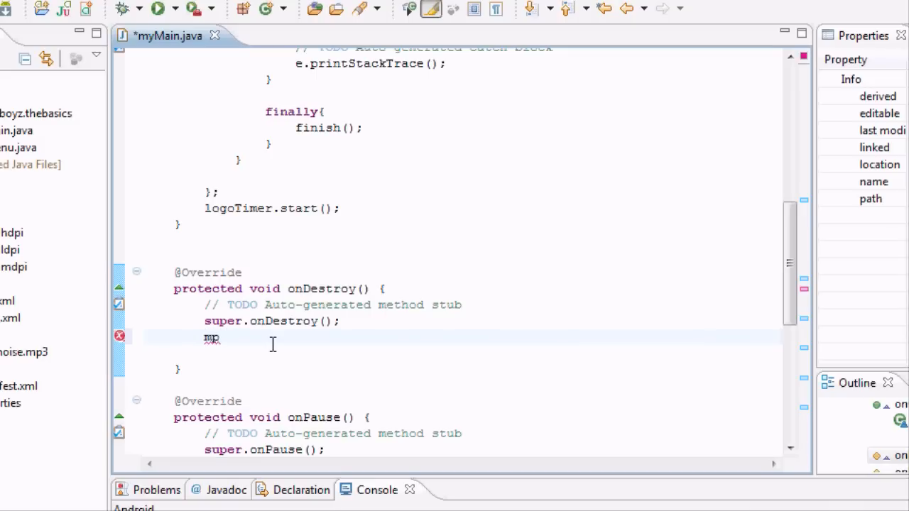
type("Splash")
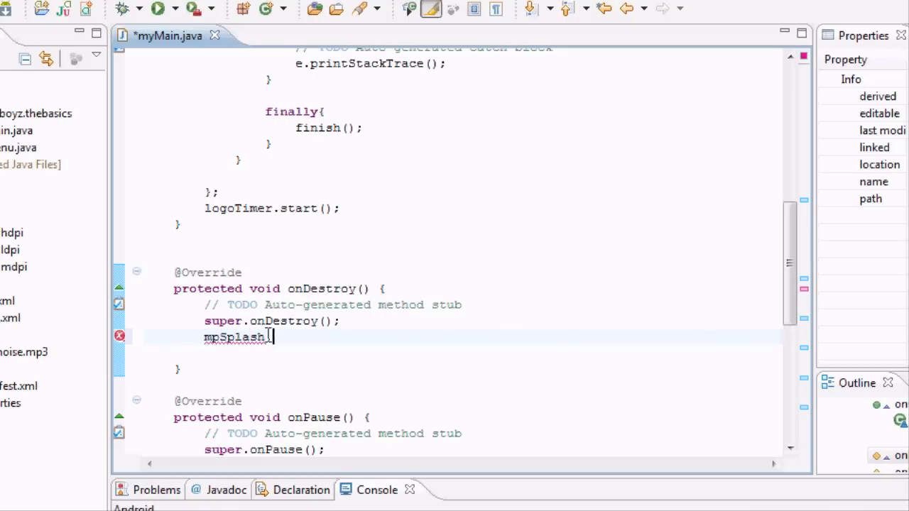
type(".")
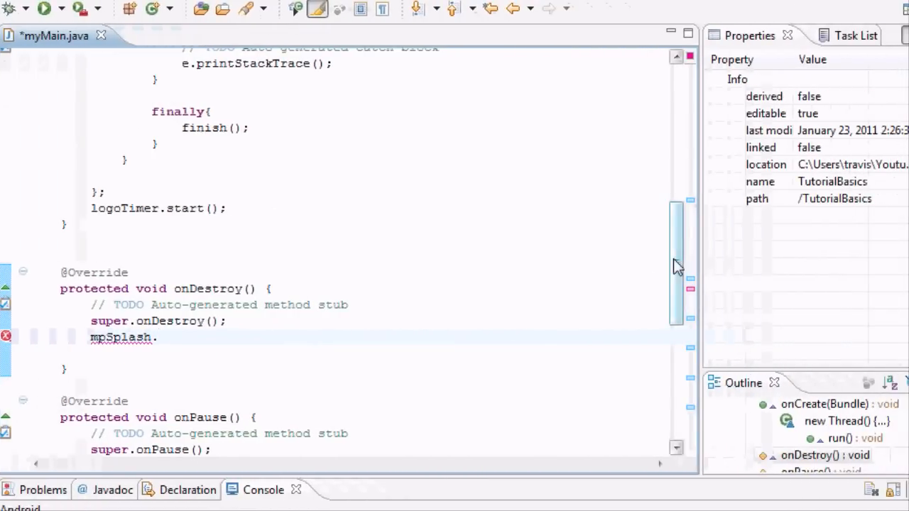
scroll("up", 3)
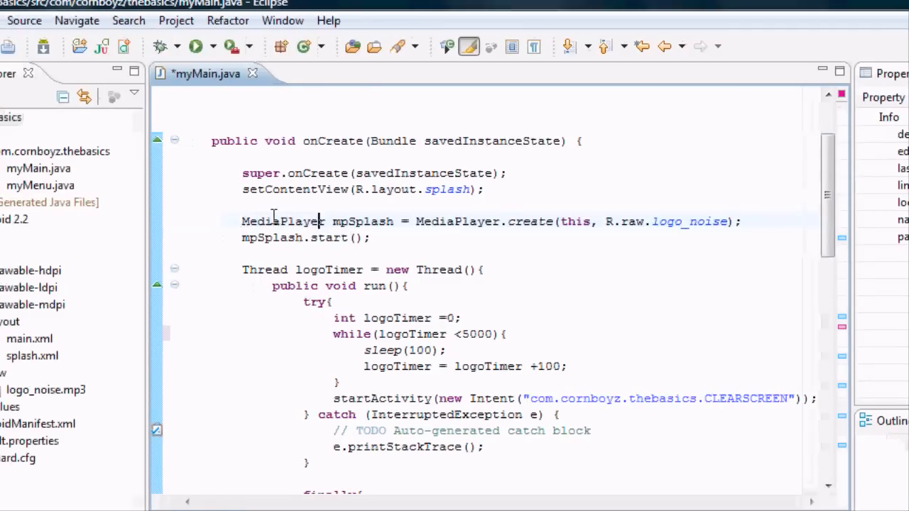
double_click(362, 222)
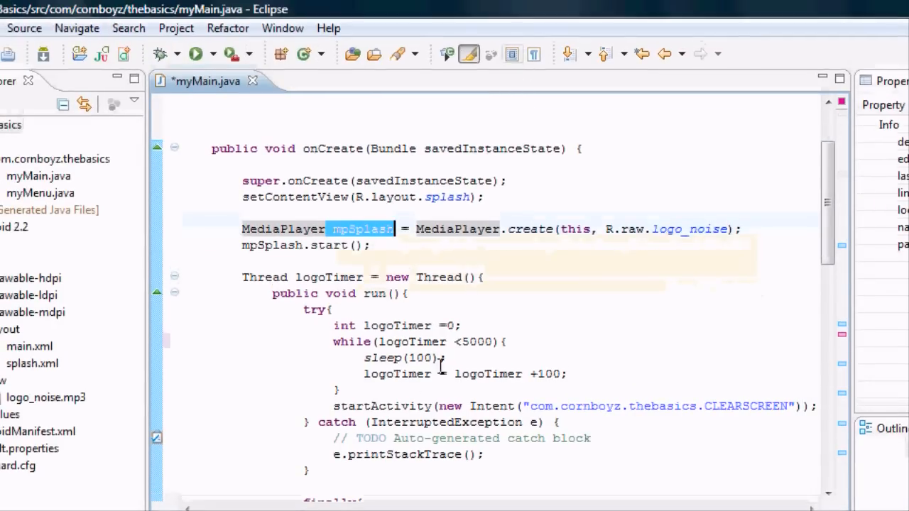
scroll("up", 3)
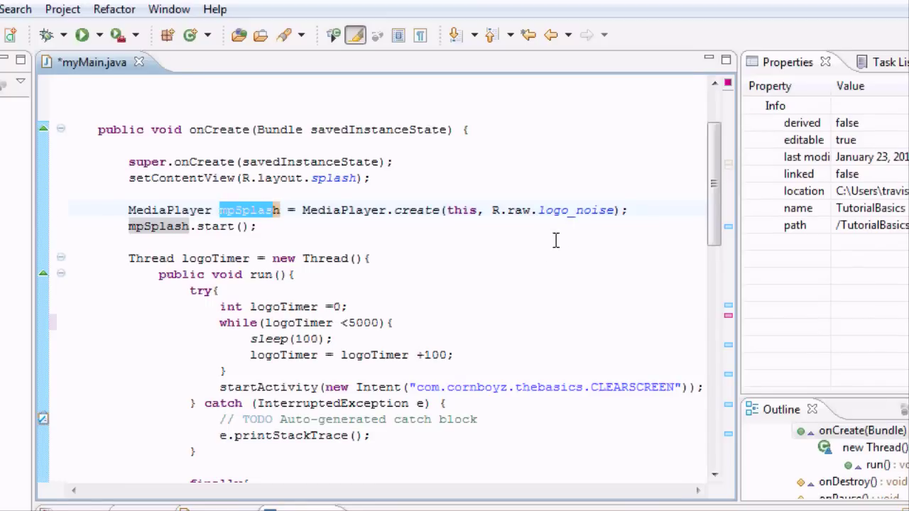
scroll("down", 3)
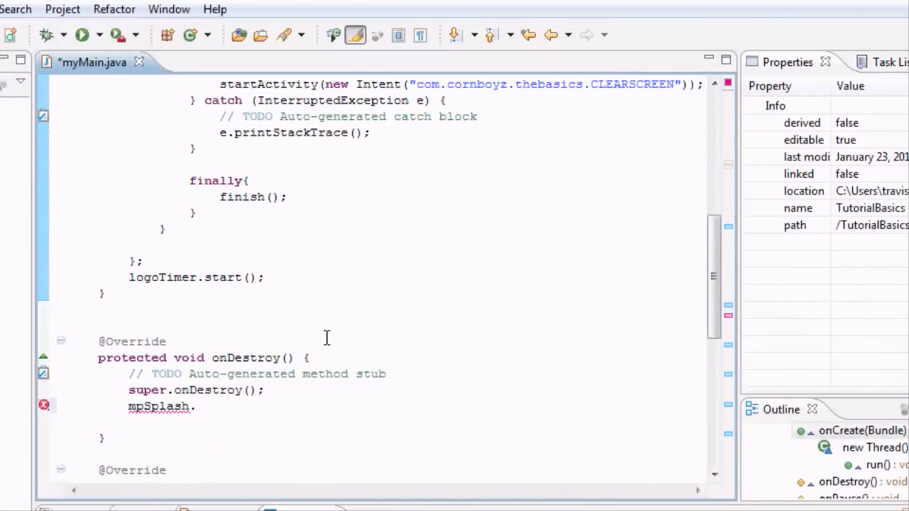
mouse_move(661, 290)
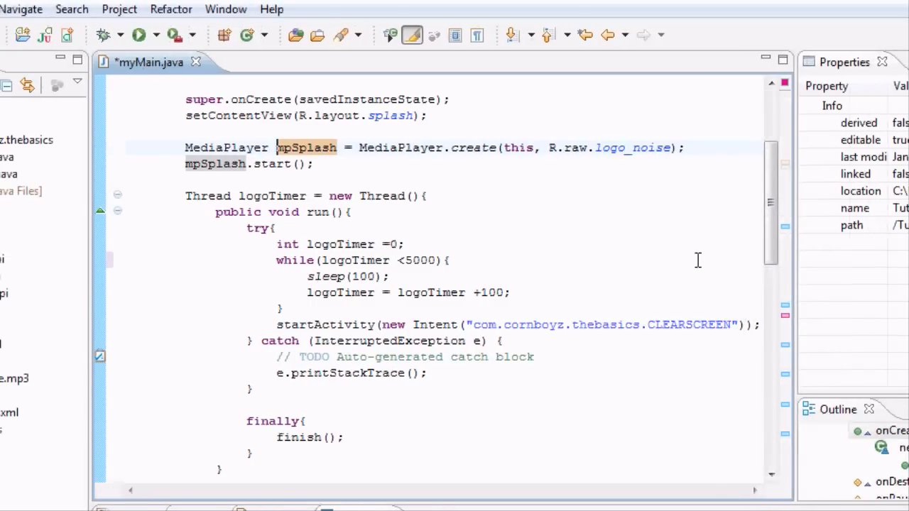
scroll("down", 3)
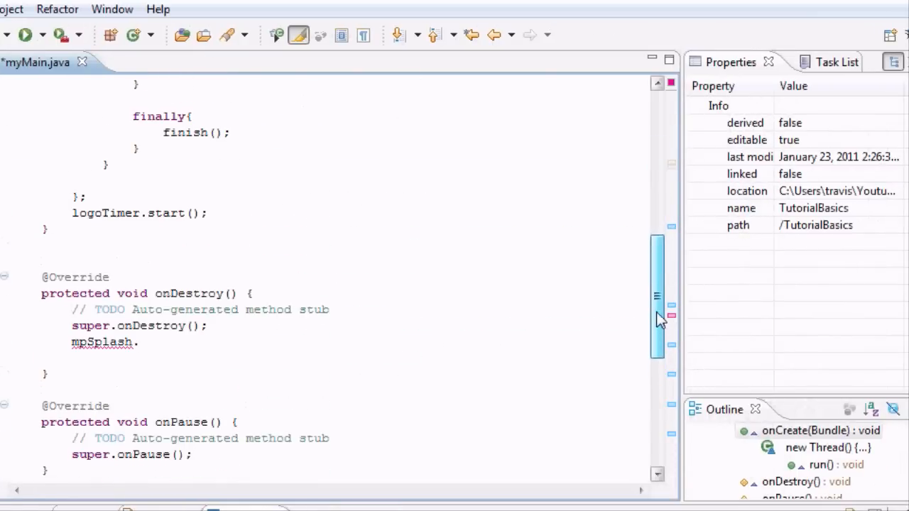
scroll("up", 3)
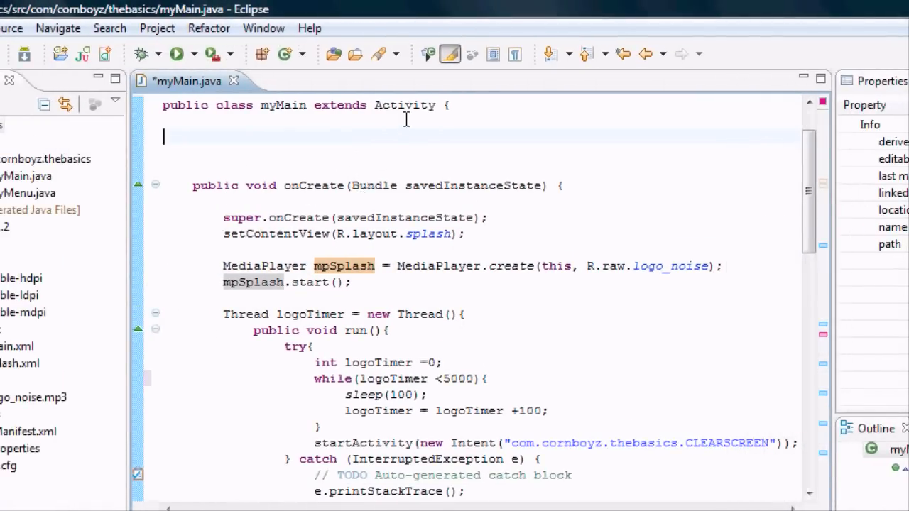
- Declare the field 'MediaPlayer mpSplash;' at the top of the myMain class
double_click(405, 105)
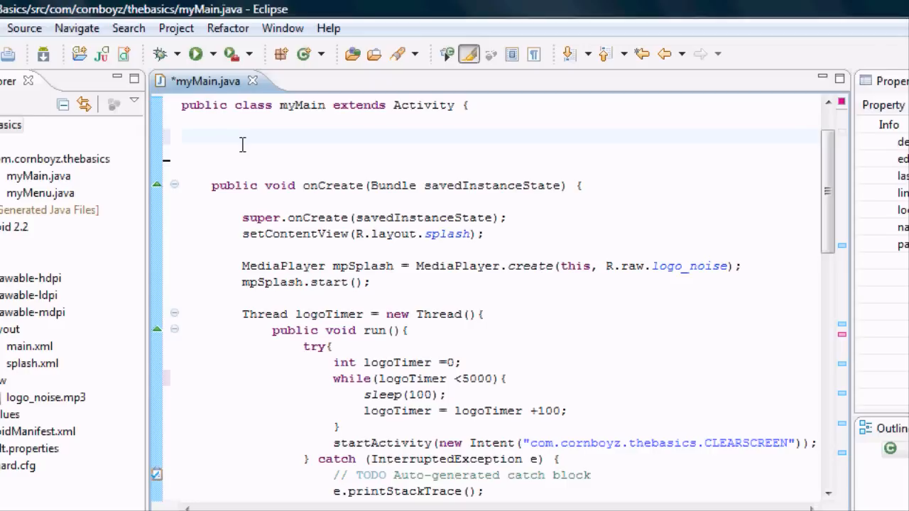
type("MediaPlayer")
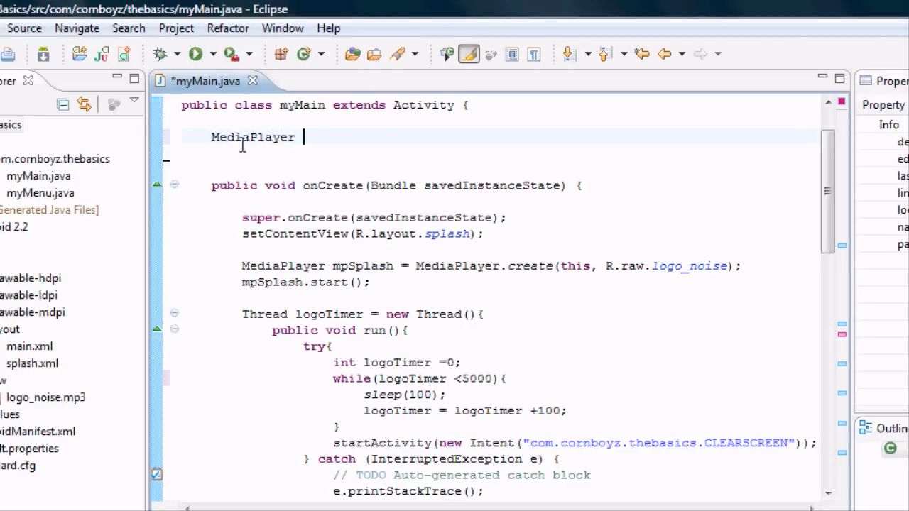
type("mpS")
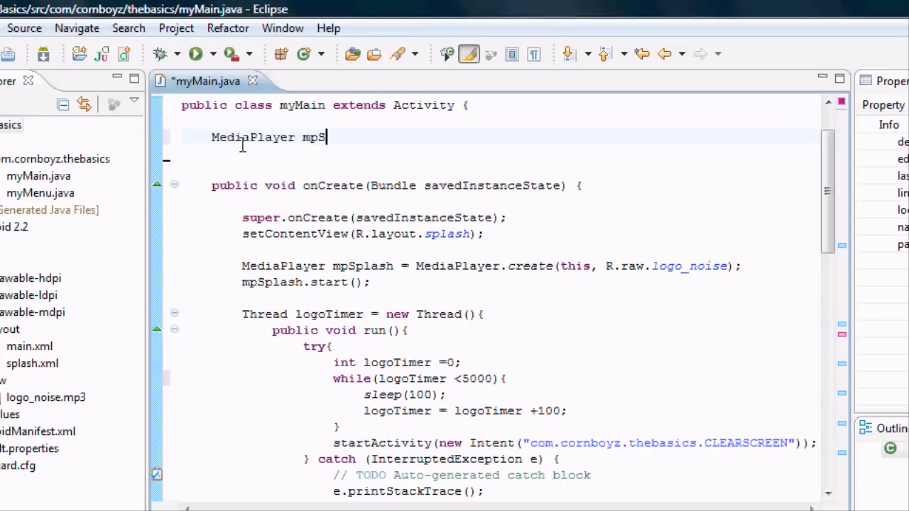
type("plash")
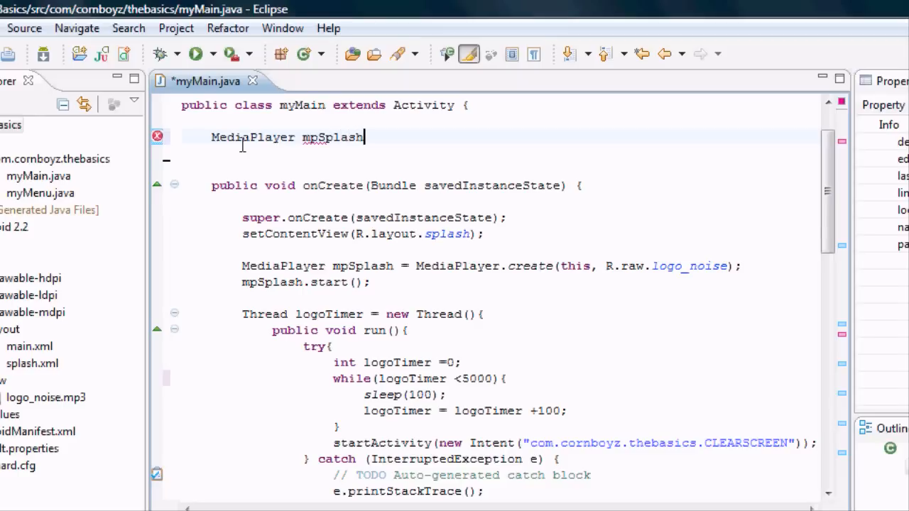
type(";")
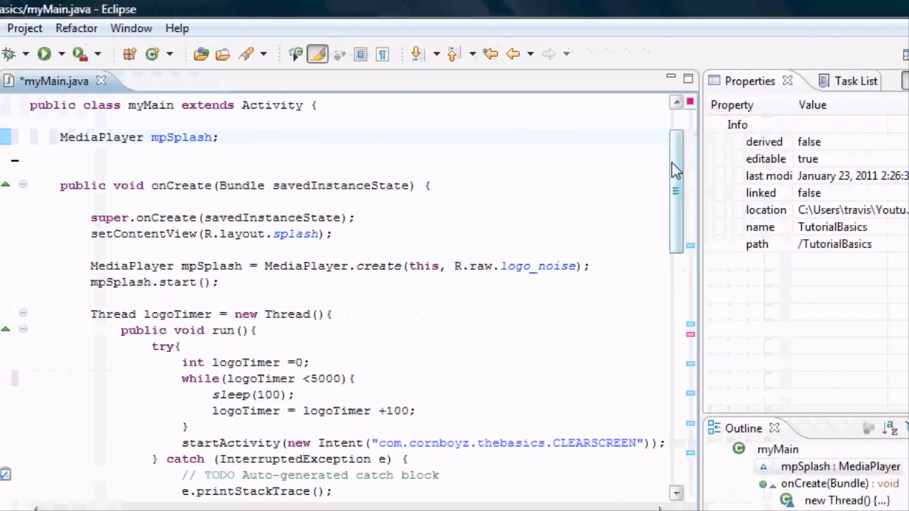
scroll("down", 3)
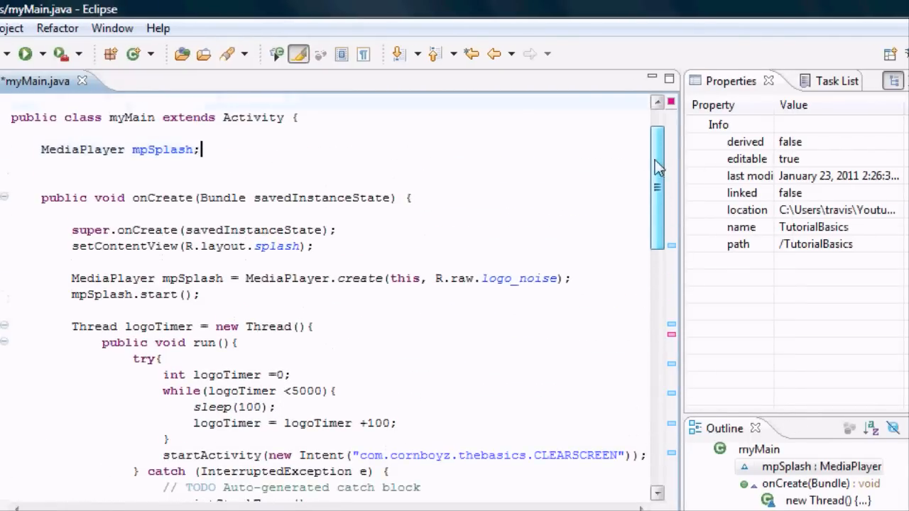
scroll("down", 3)
type("mp")
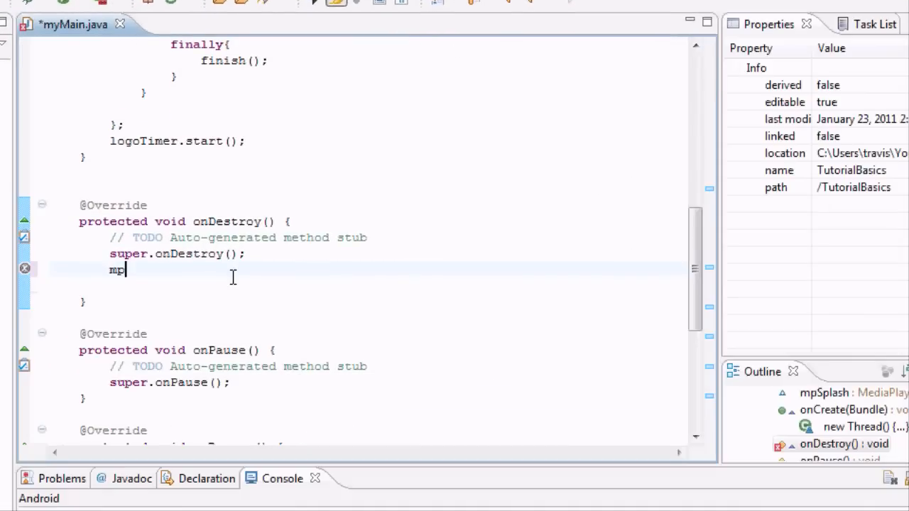
- Finish onDestroy with mpSplash.release(); via code completion
type("S")
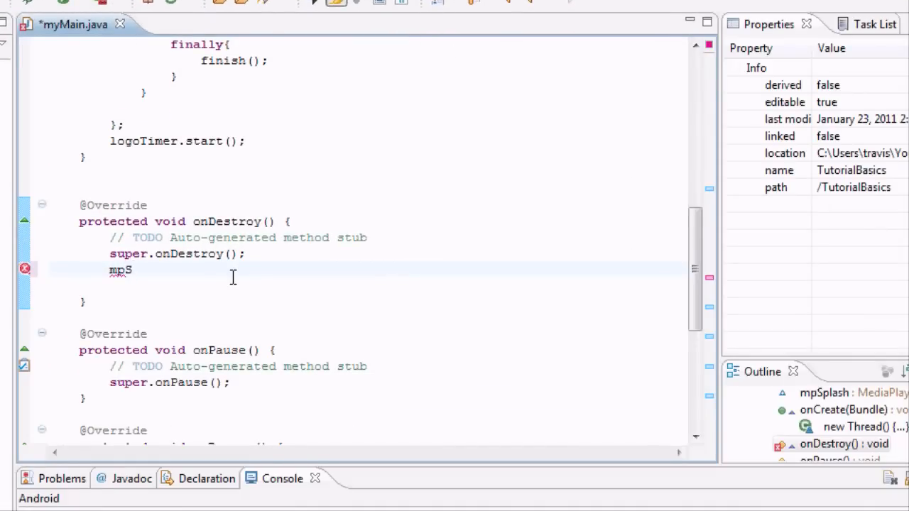
type("plash")
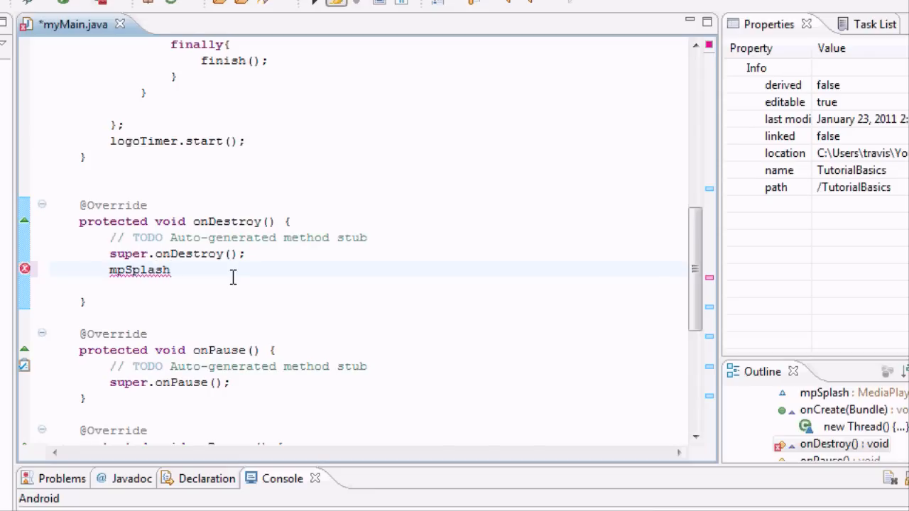
mouse_move(602, 230)
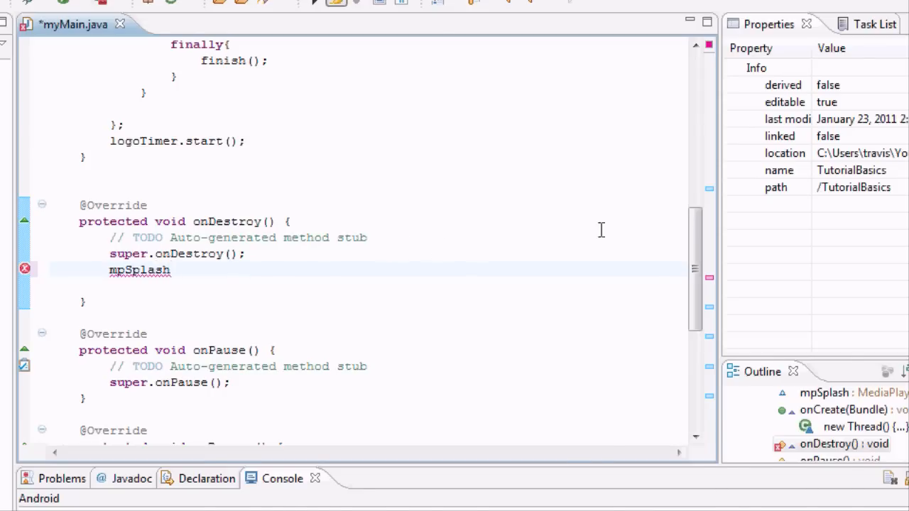
type(".")
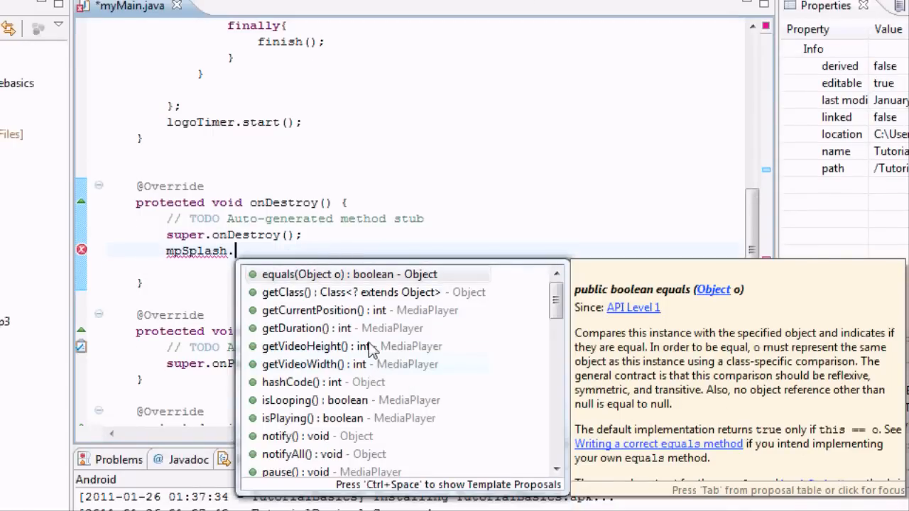
mouse_move(395, 345)
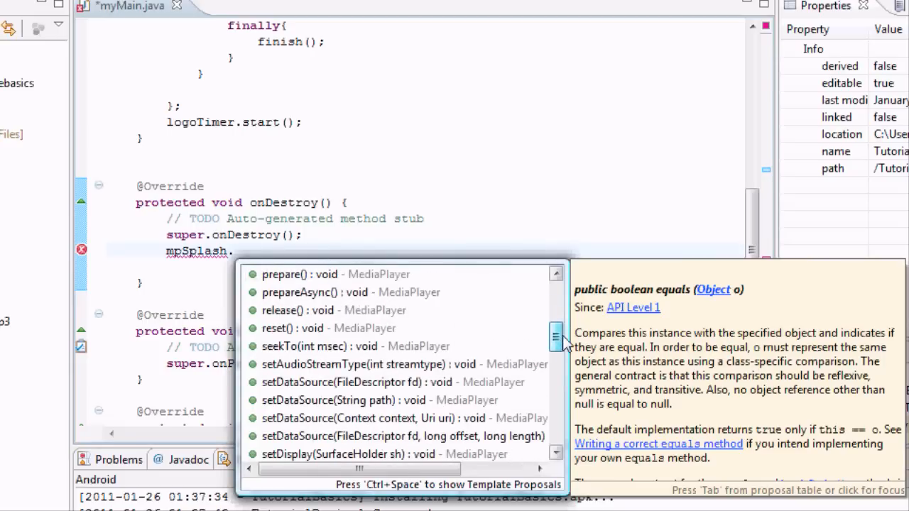
scroll("down", 3)
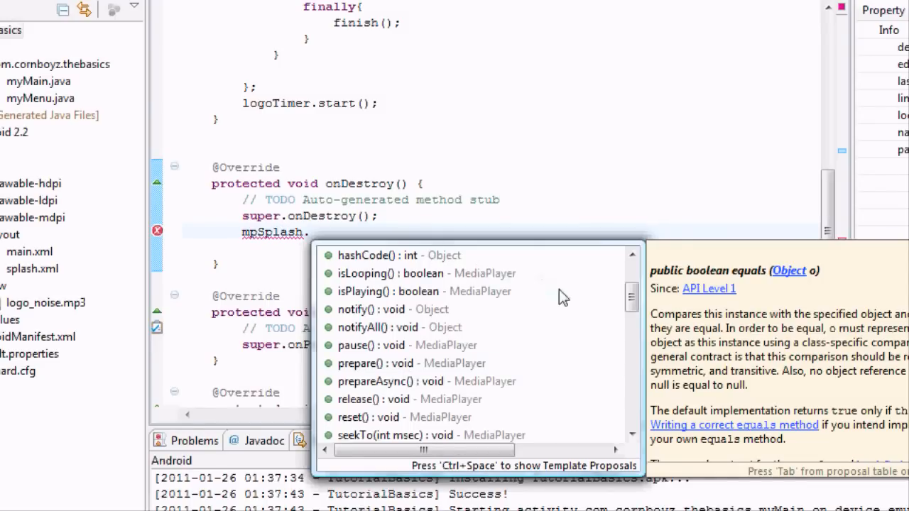
scroll("down", 3)
type("release();")
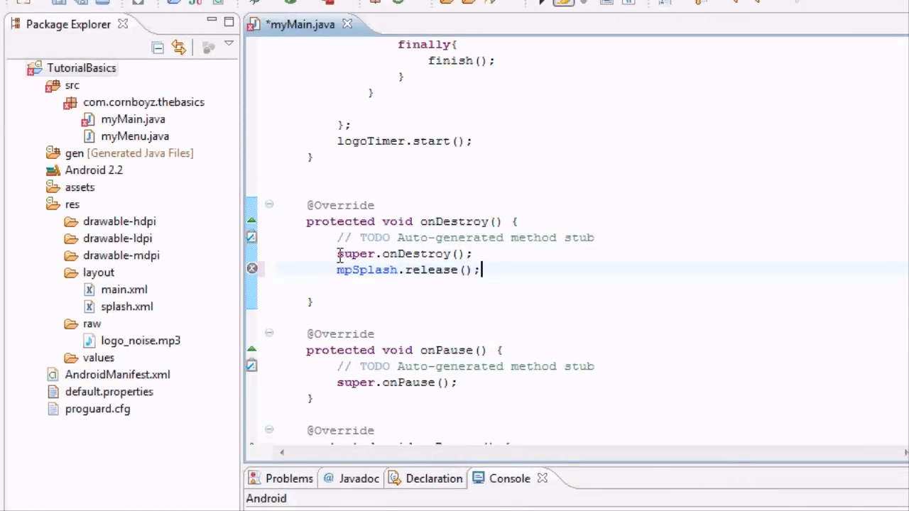
mouse_move(454, 253)
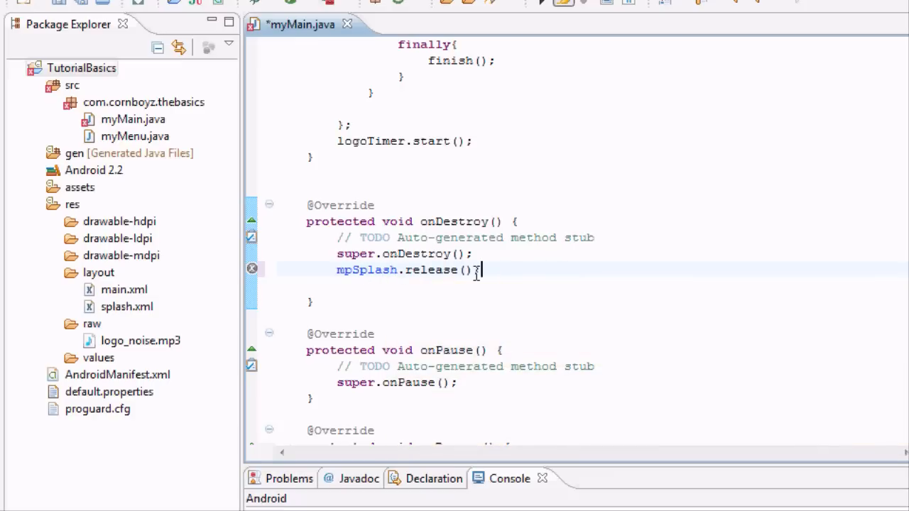
double_click(429, 270)
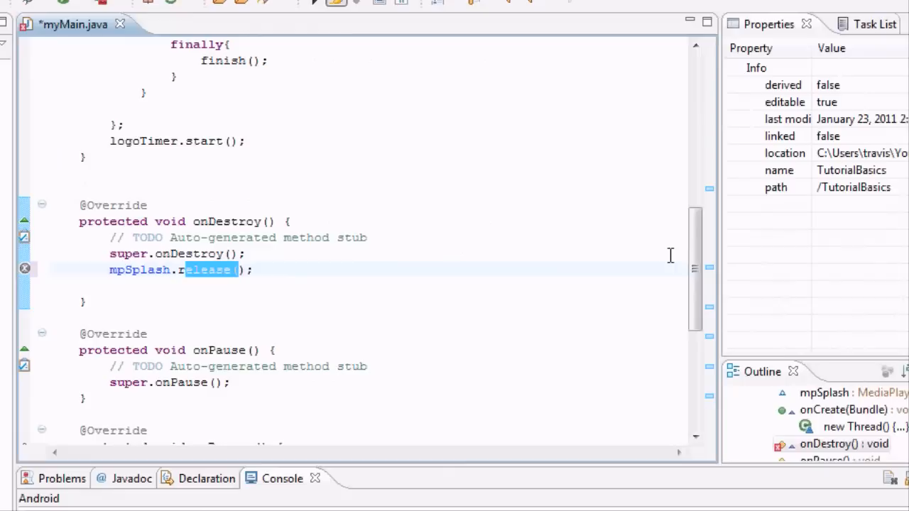
scroll("down", 3)
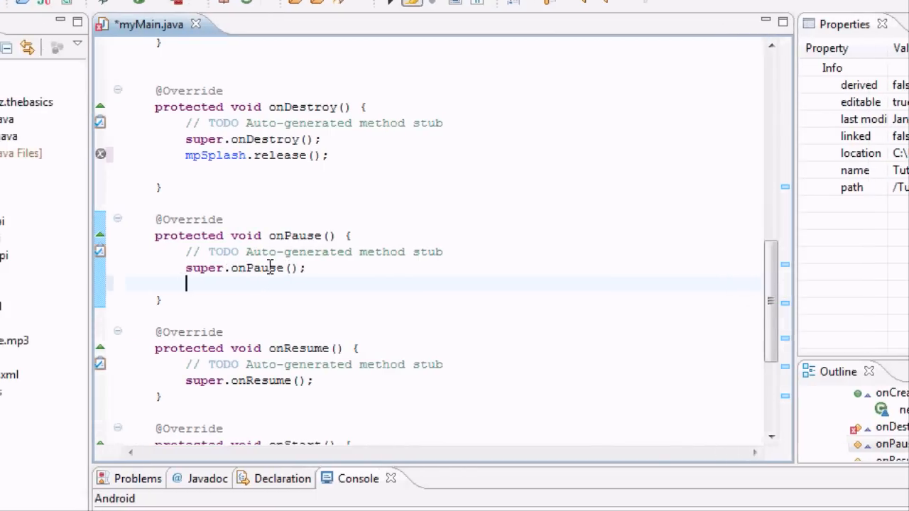
- Add mpSplash.pause(); after super.onPause() using content assist
type("mpSplash.")
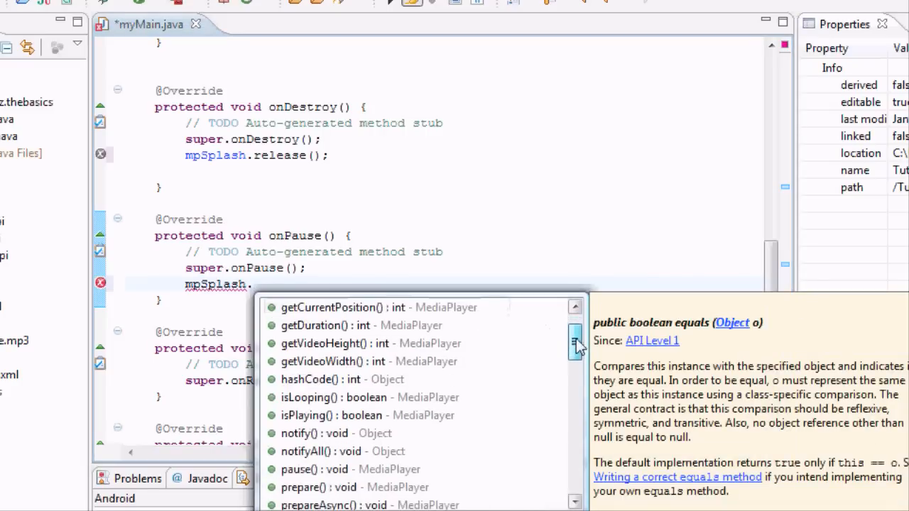
scroll("down", 3)
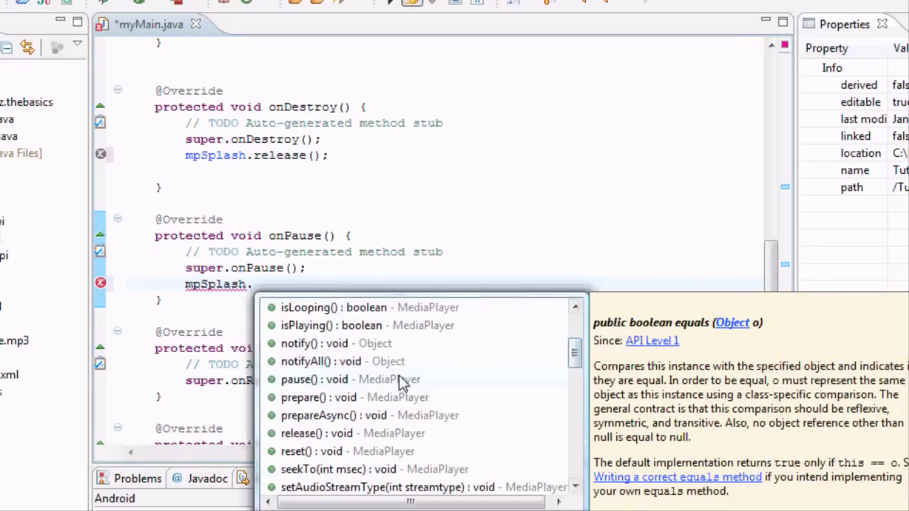
left_click(348, 379)
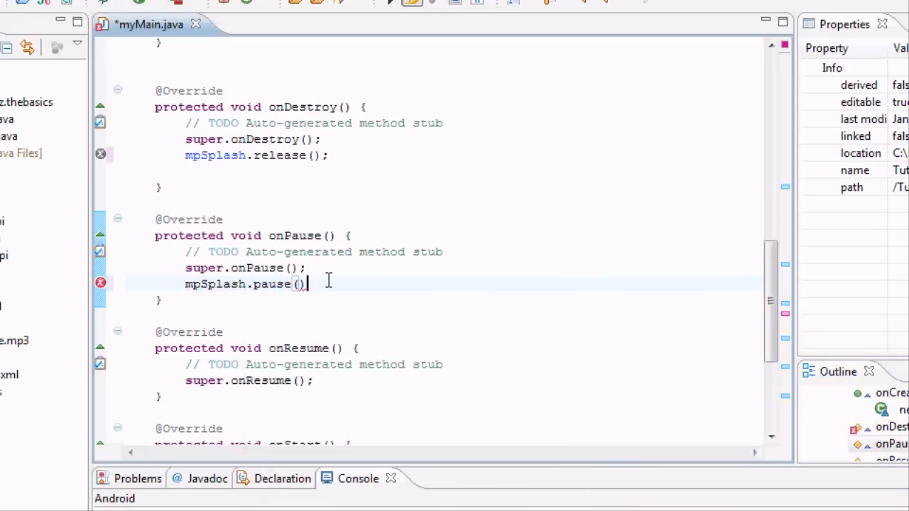
type(";")
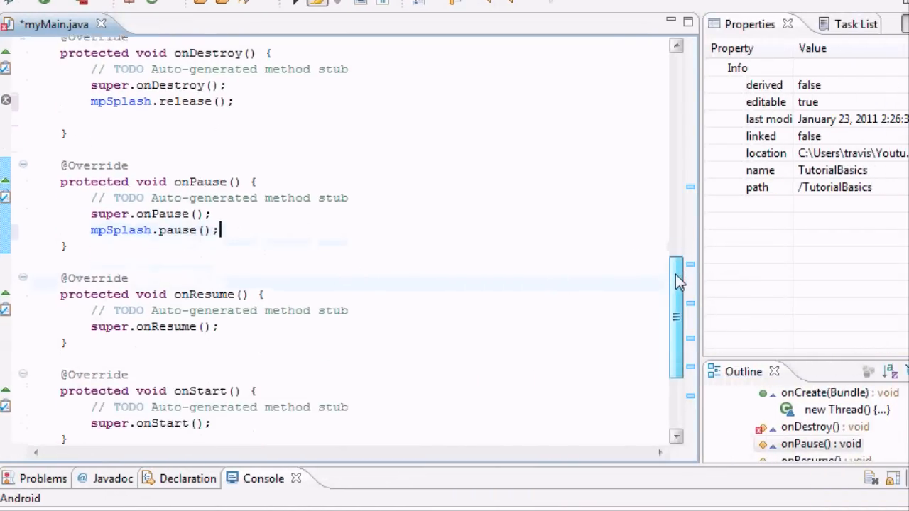
scroll("down", 3)
type("mpSplash.")
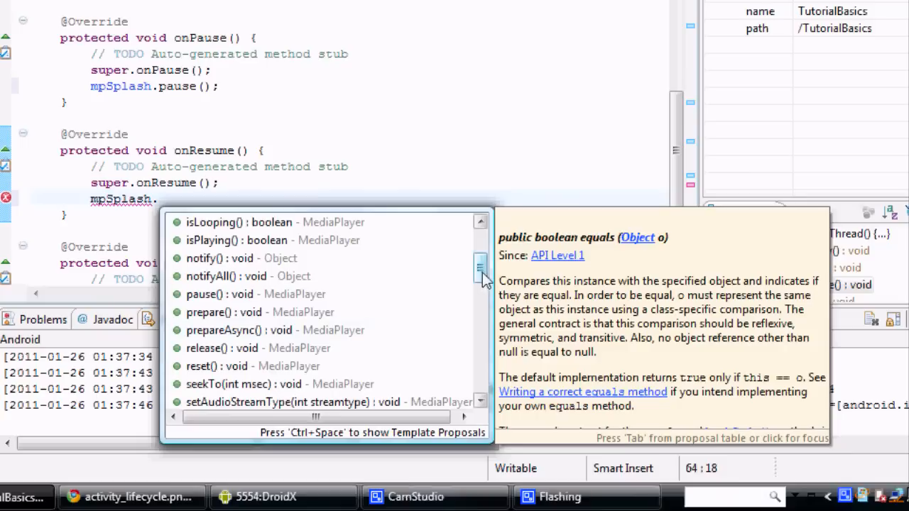
- Add mpSplash.start(); after super.onResume(), then review the code back up at onCreate
scroll("down", 3)
type("start();")
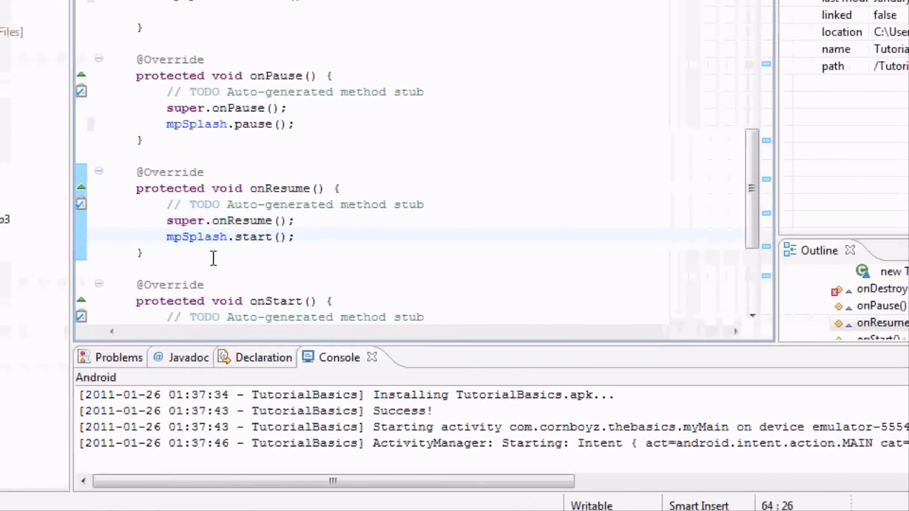
double_click(334, 188)
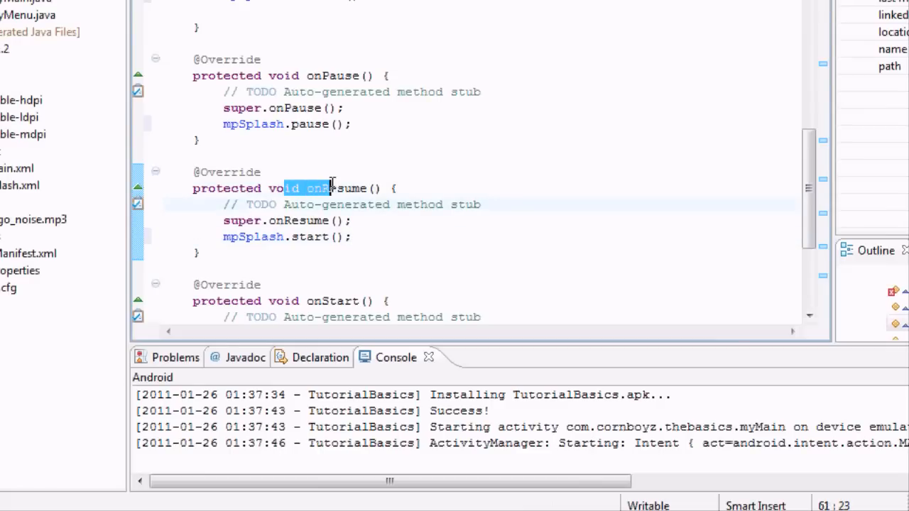
scroll("up", 3)
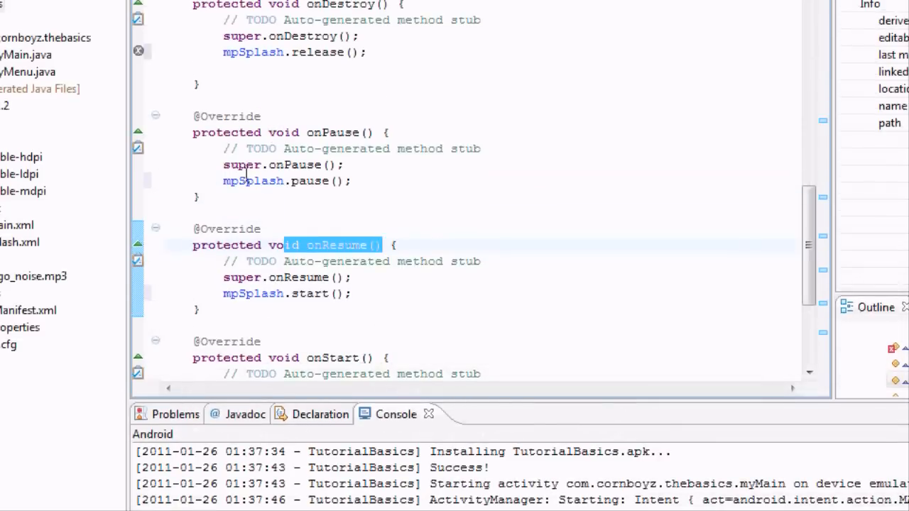
double_click(295, 180)
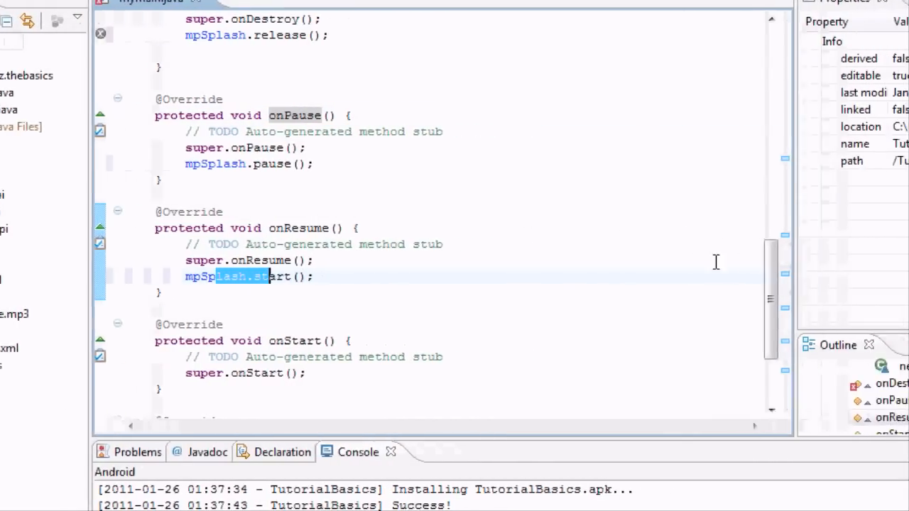
scroll("up", 3)
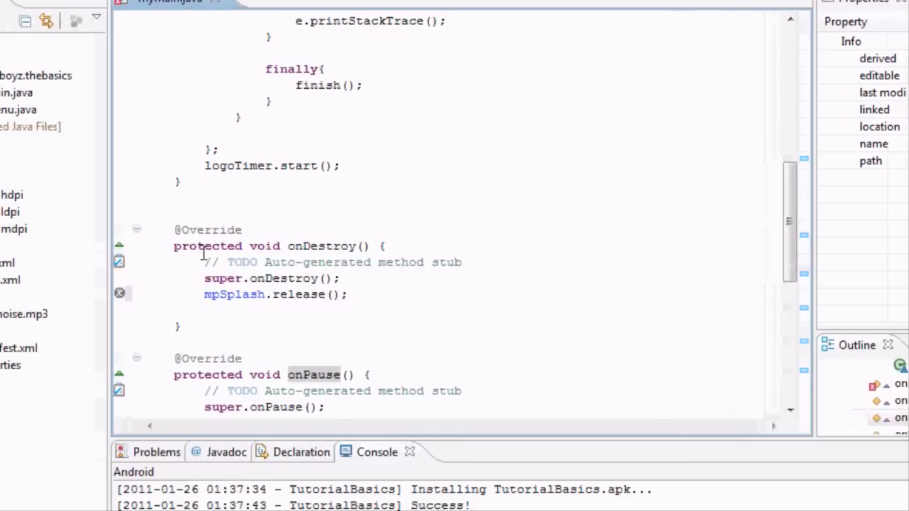
double_click(319, 246)
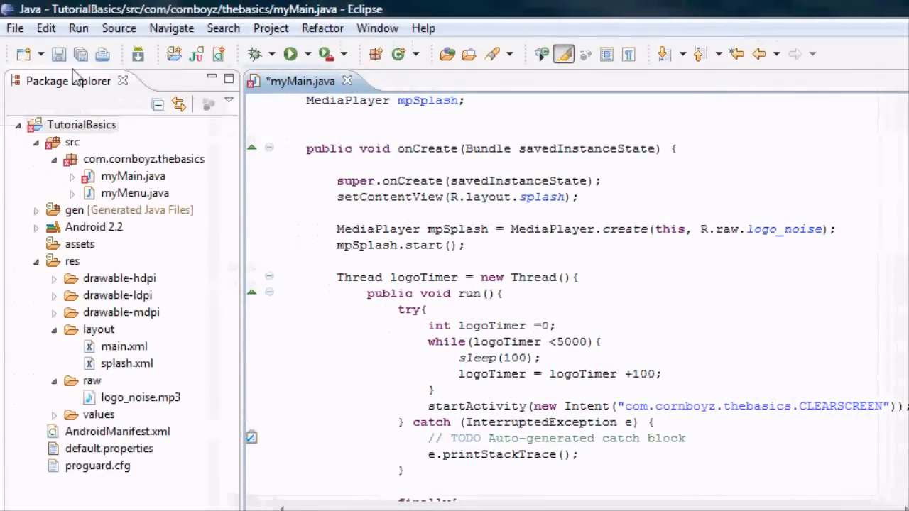
- Remove the local MediaPlayer type so onCreate assigns the class-level mpSplash field, and save
key("ctrl+s")
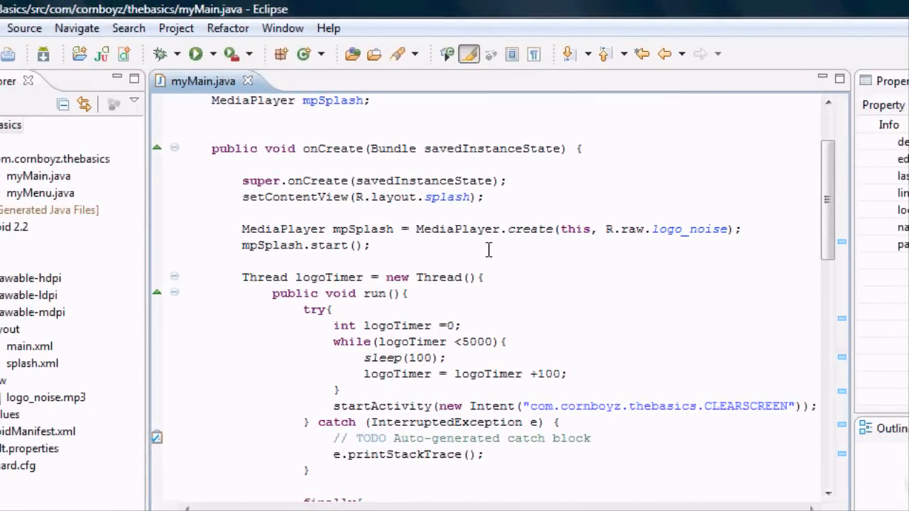
mouse_move(454, 244)
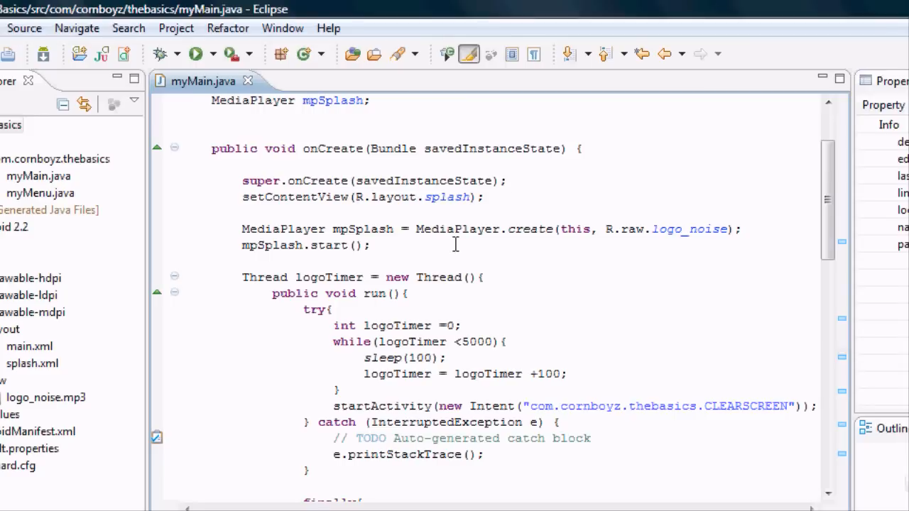
mouse_move(349, 226)
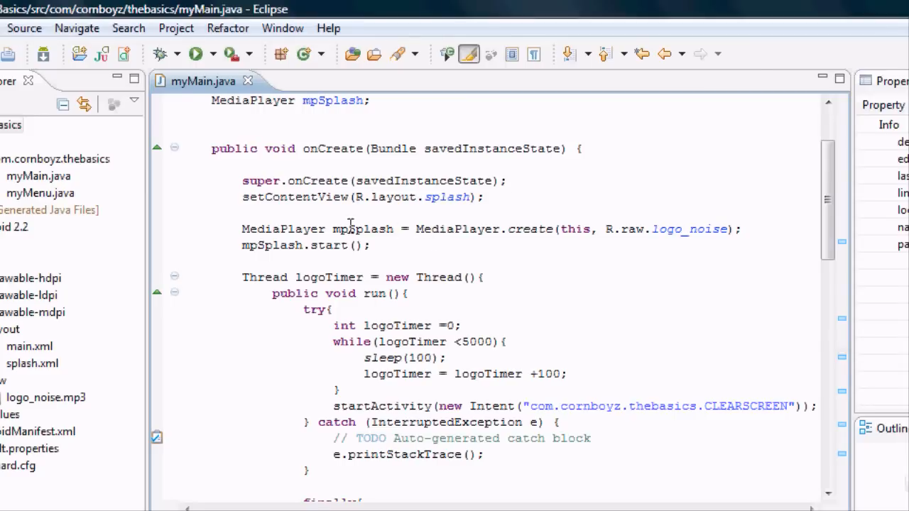
double_click(361, 229)
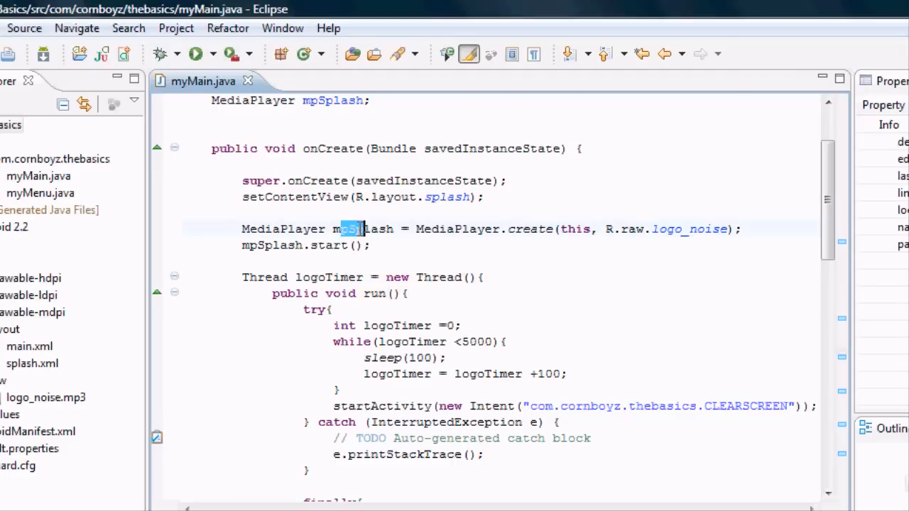
double_click(362, 229)
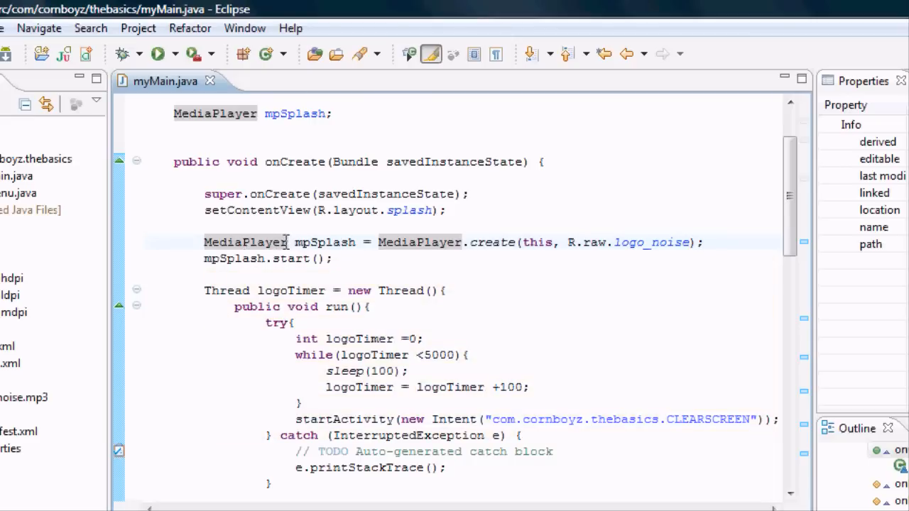
mouse_move(323, 241)
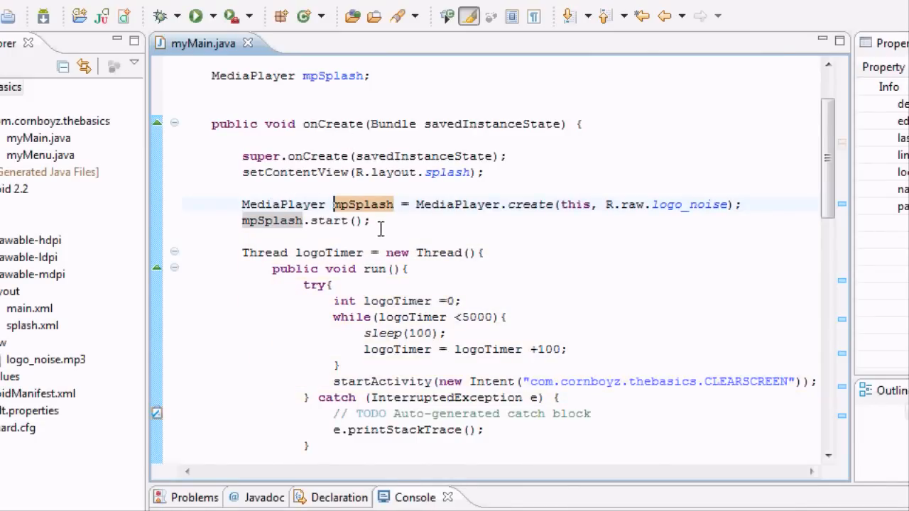
mouse_move(298, 186)
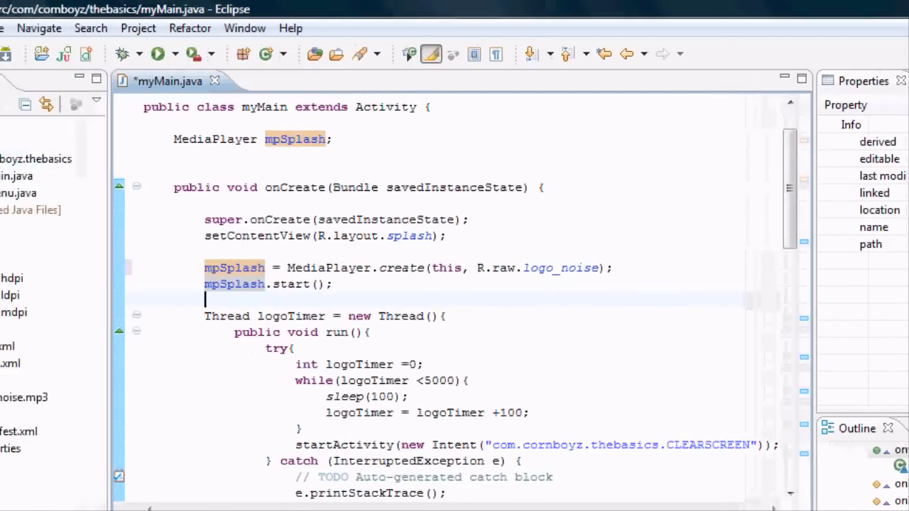
key("ctrl+s")
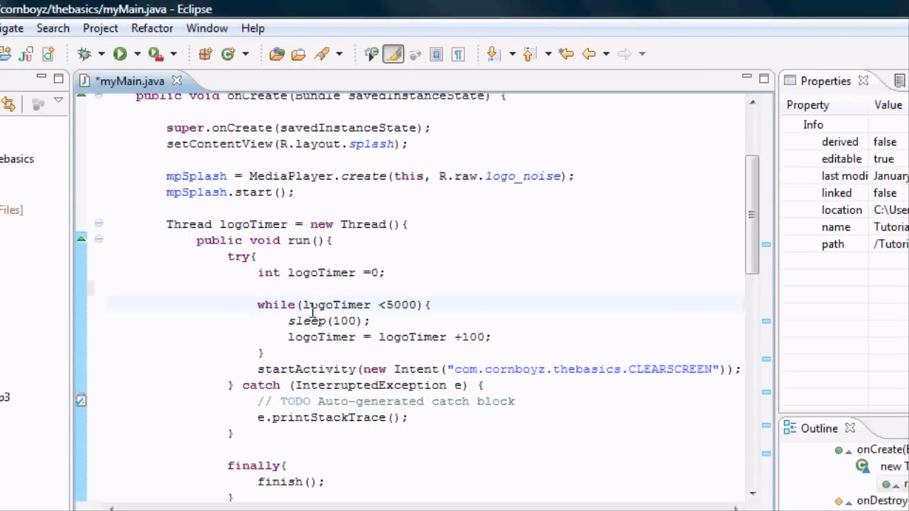
mouse_move(355, 304)
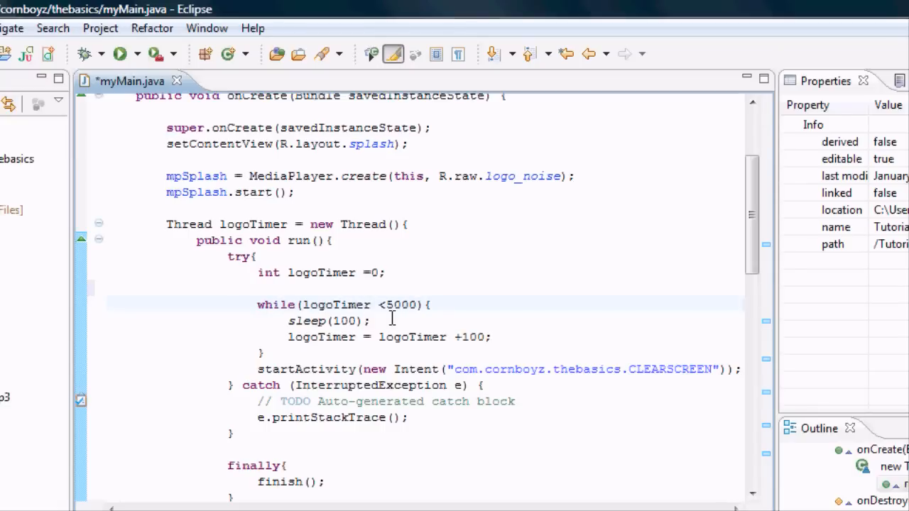
mouse_move(368, 319)
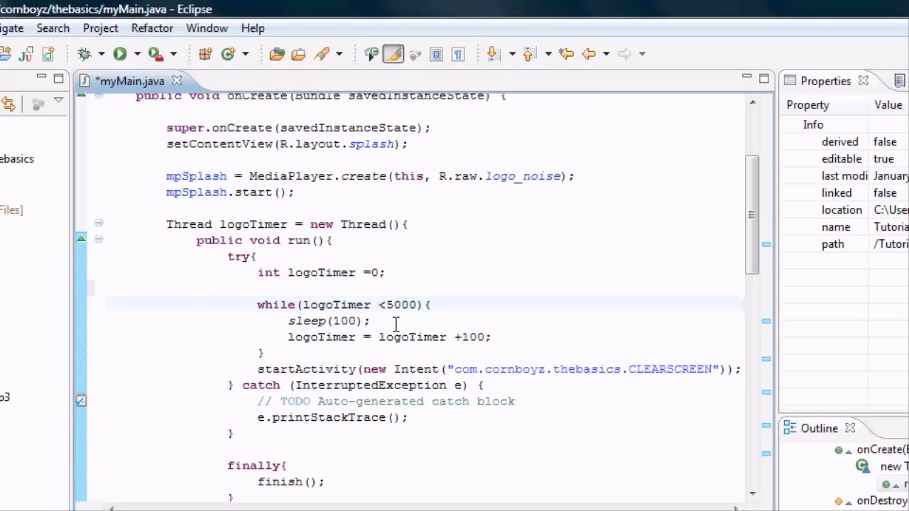
left_click(419, 304)
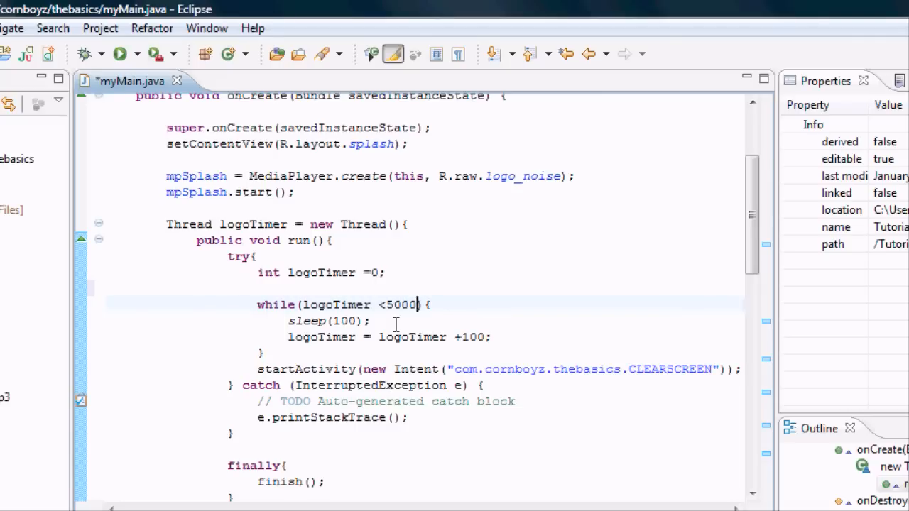